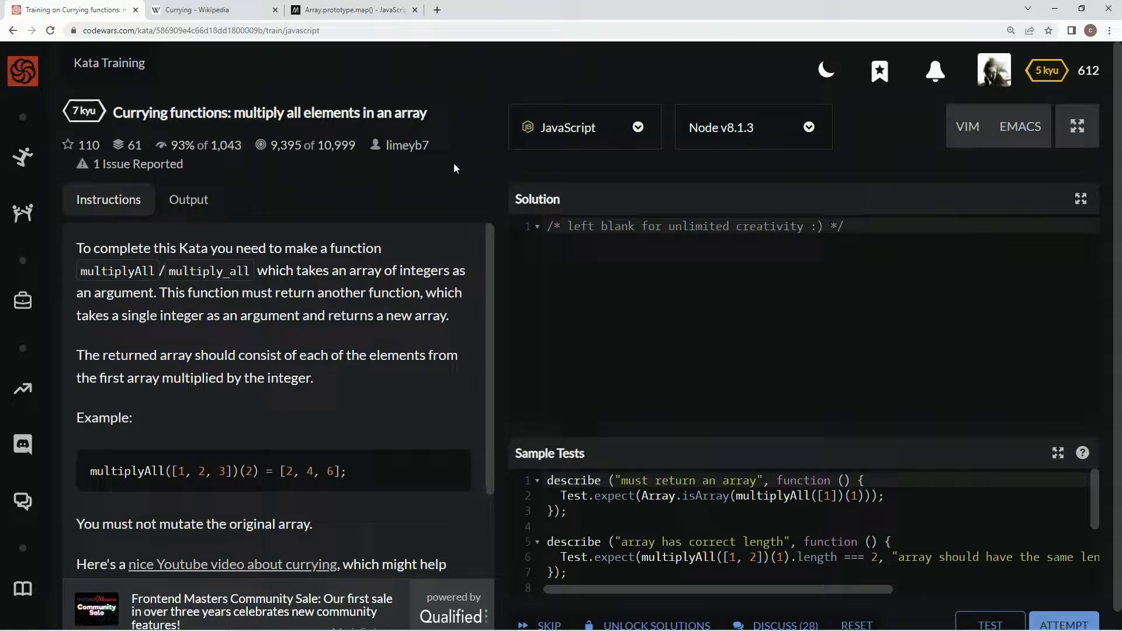
{"action": "mouse_move", "coordinate": [167, 165]}
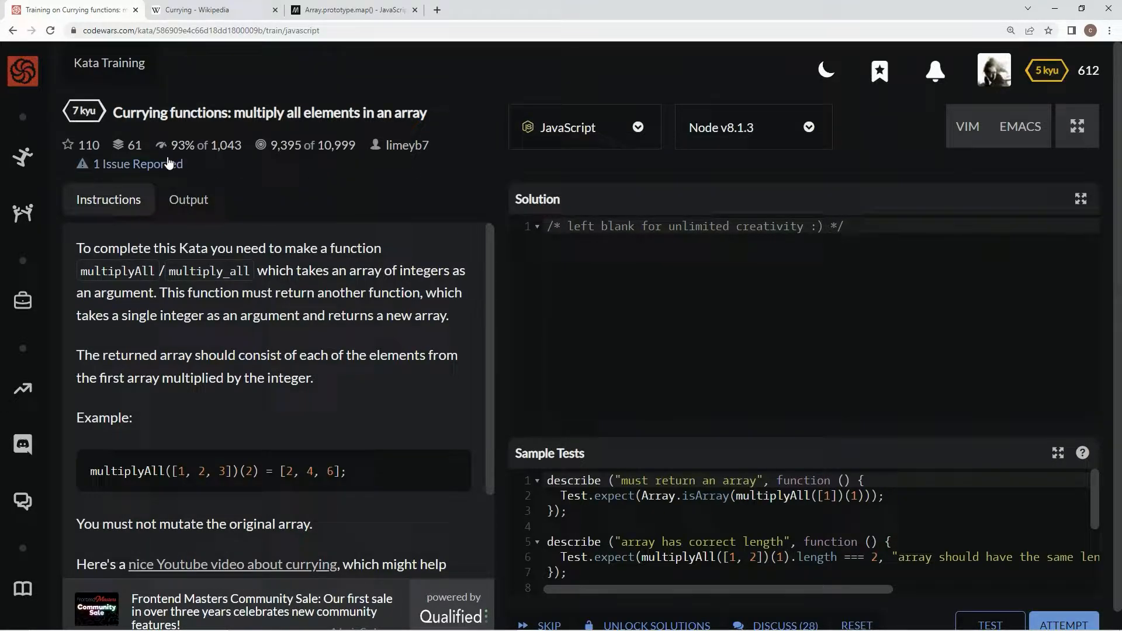
{"action": "mouse_move", "coordinate": [210, 161]}
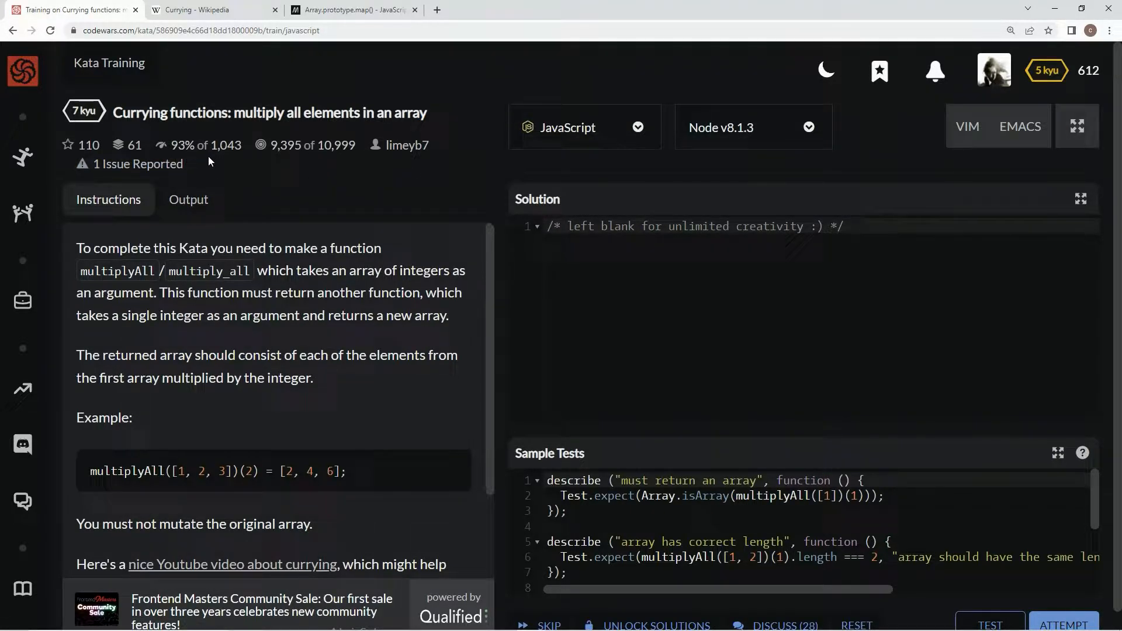
{"action": "mouse_move", "coordinate": [115, 252]}
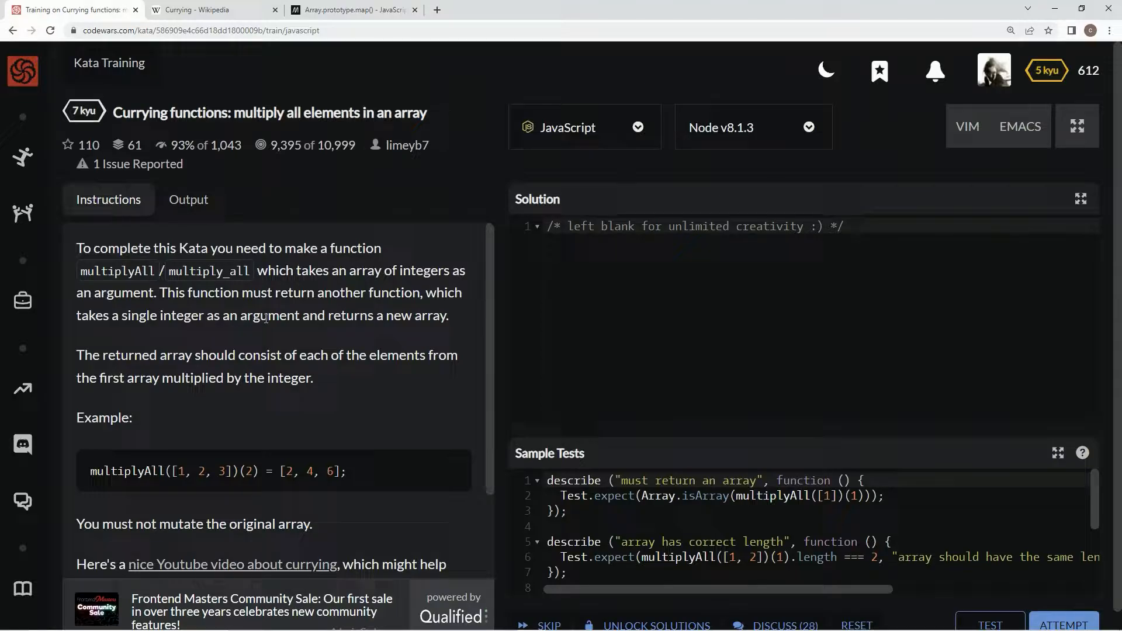
{"action": "mouse_move", "coordinate": [431, 329]}
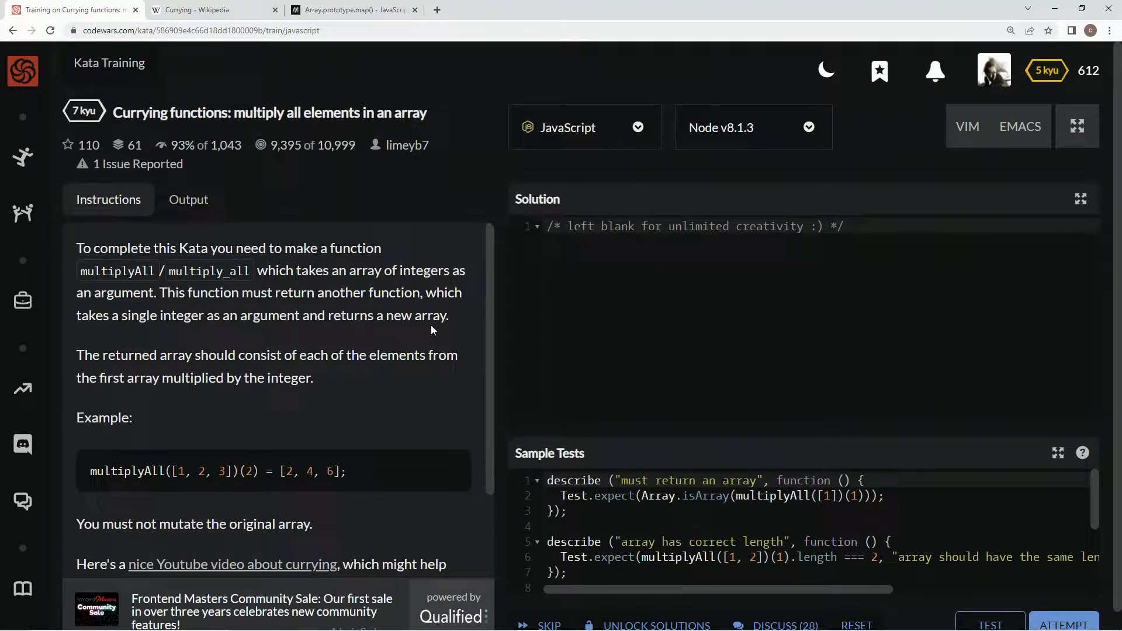
{"action": "mouse_move", "coordinate": [287, 369]}
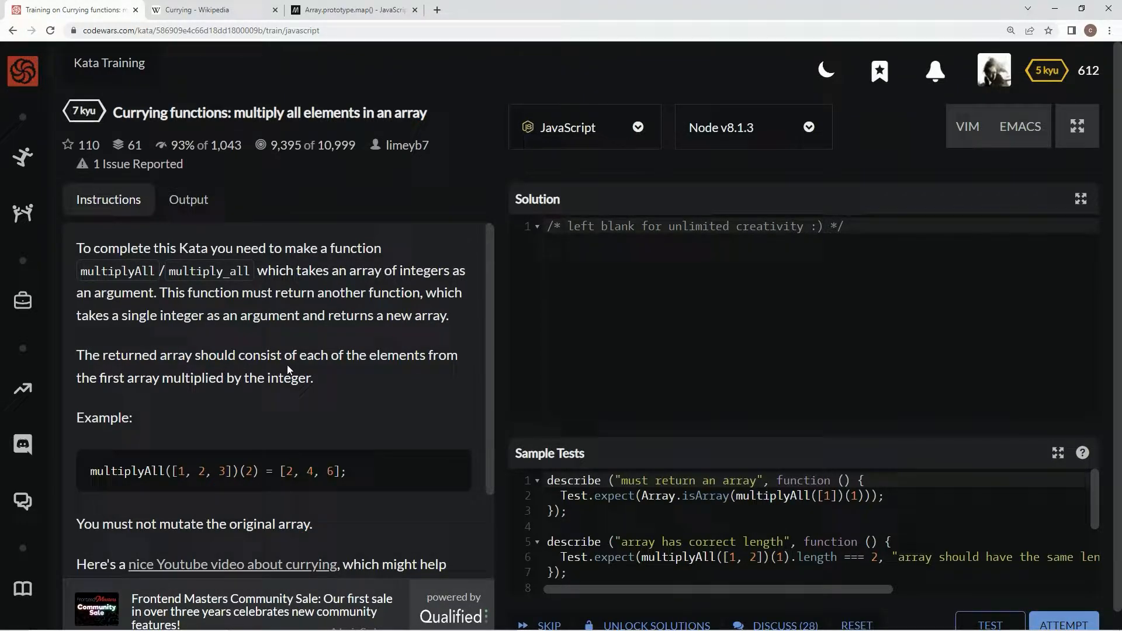
{"action": "mouse_move", "coordinate": [141, 402]}
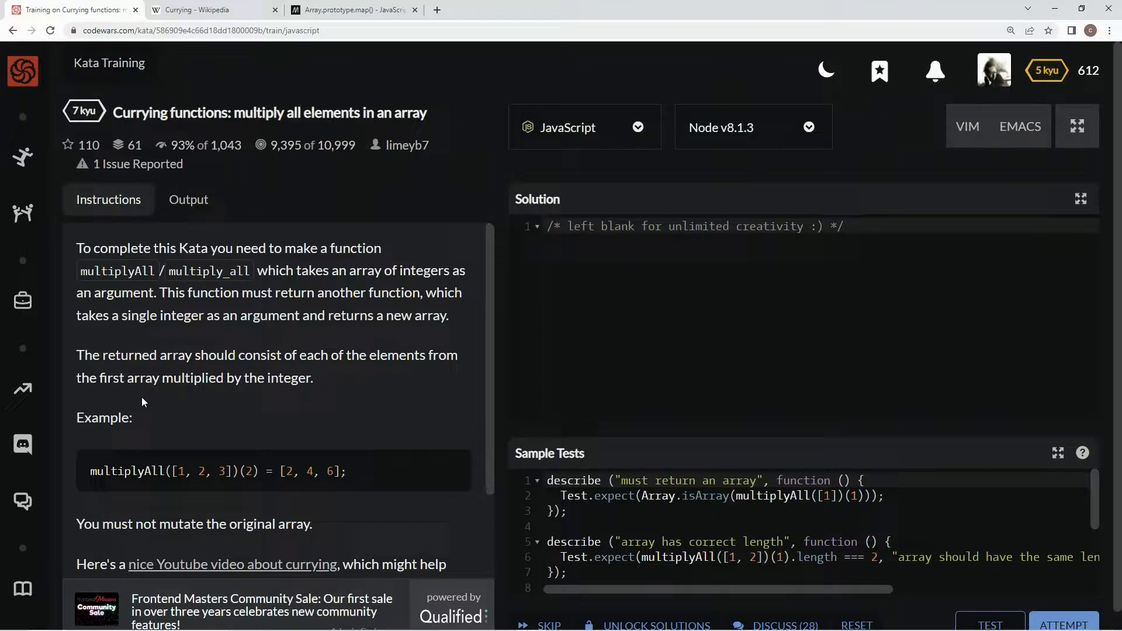
Skim the kata page, then switch to the Wikipedia Currying article to read its introduction.
{"action": "scroll", "scroll_direction": "down", "scroll_amount": 3}
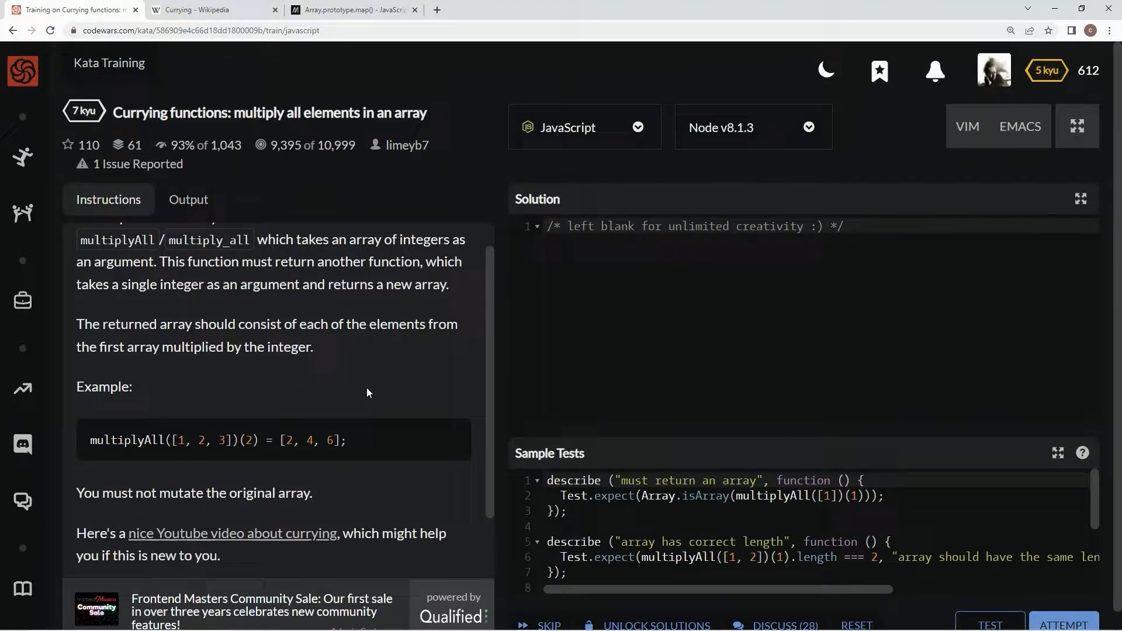
{"action": "scroll", "scroll_direction": "down", "scroll_amount": 3}
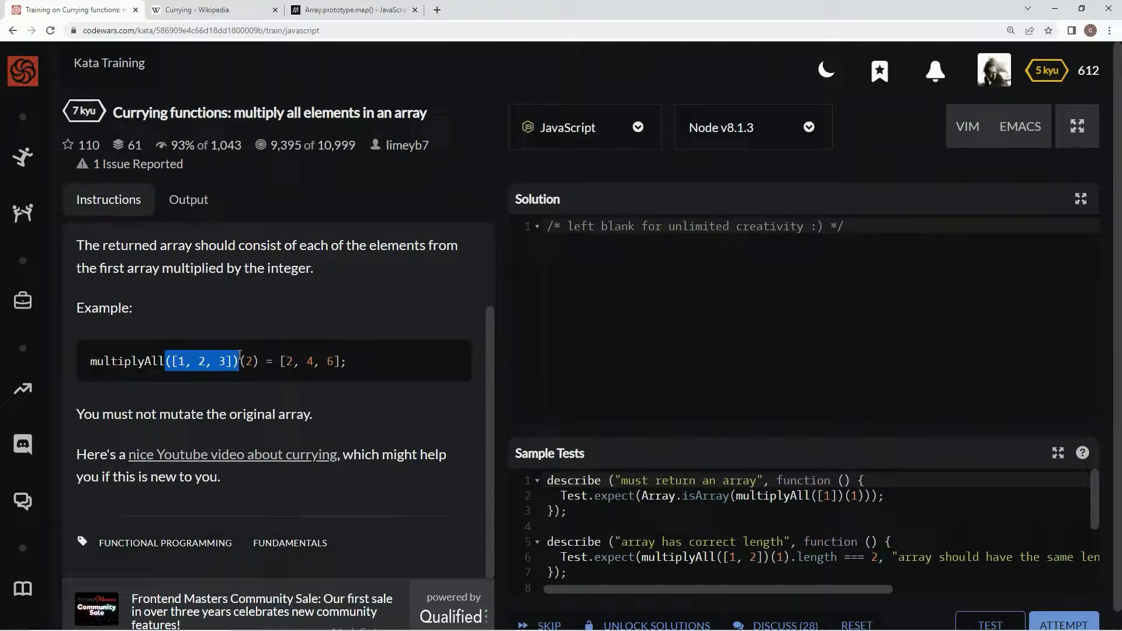
{"action": "left_click", "coordinate": [241, 344]}
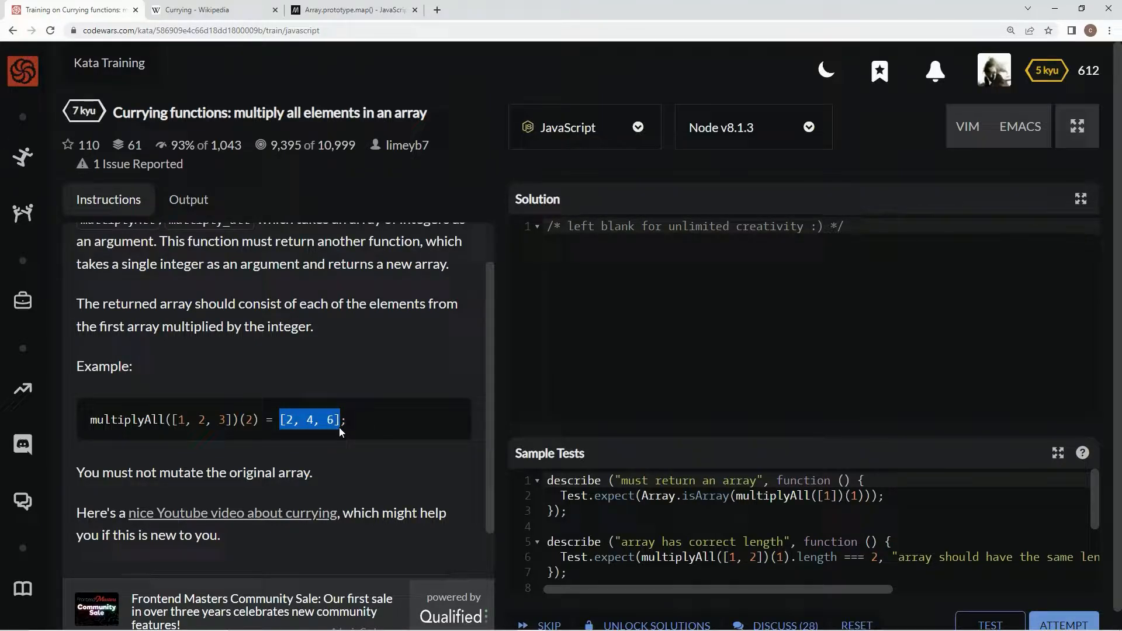
{"action": "scroll", "scroll_direction": "down", "scroll_amount": 3}
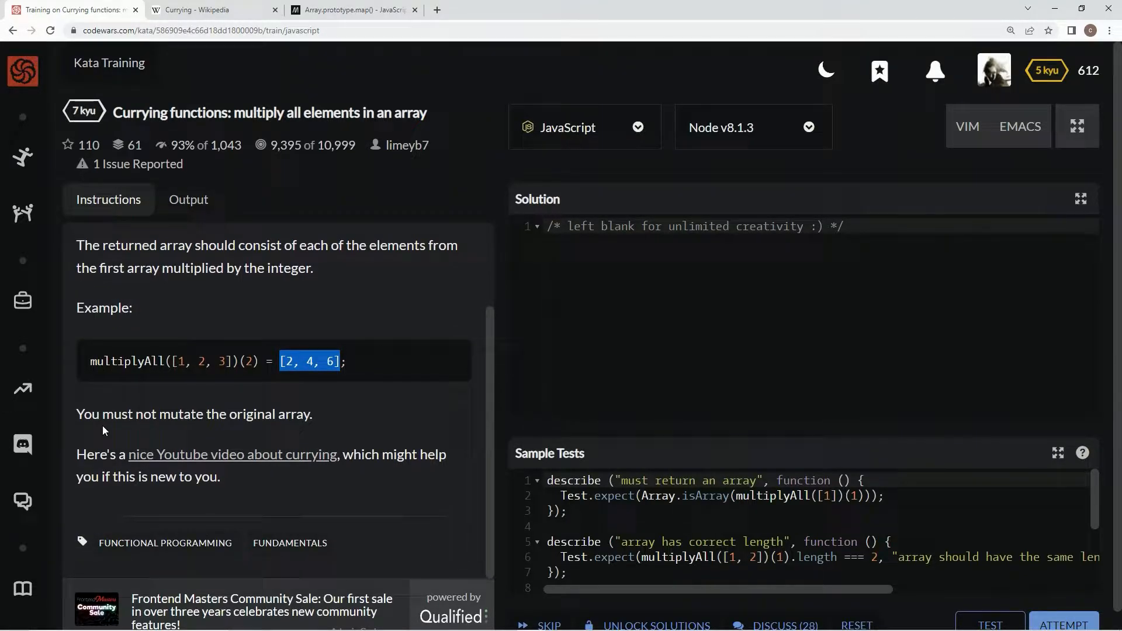
{"action": "scroll", "scroll_direction": "up", "scroll_amount": 3}
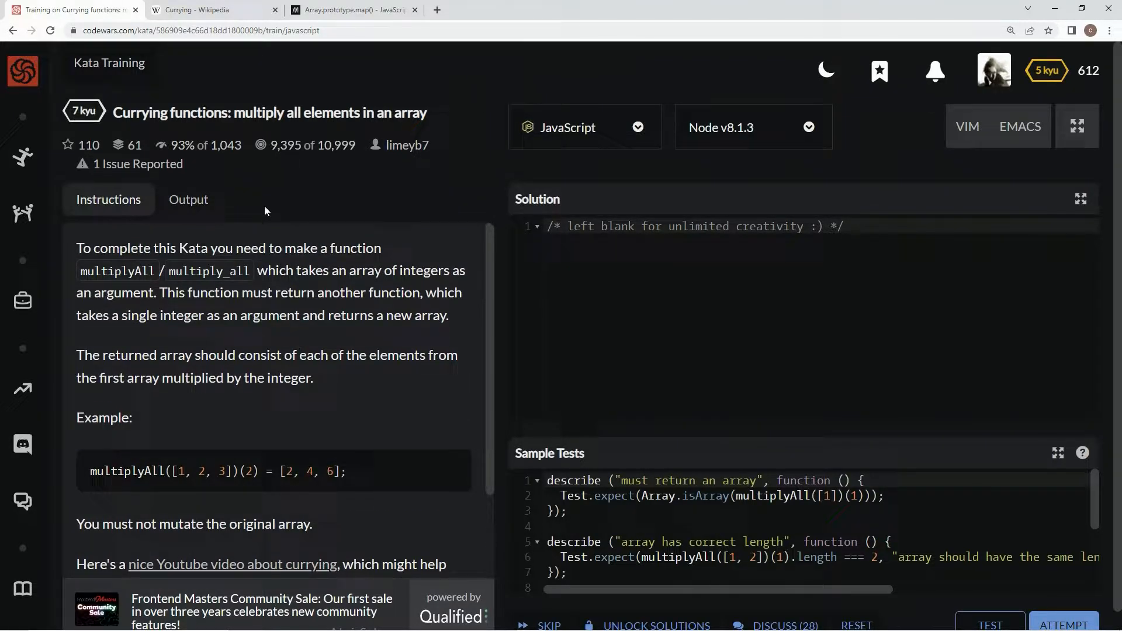
{"action": "left_click", "coordinate": [211, 9]}
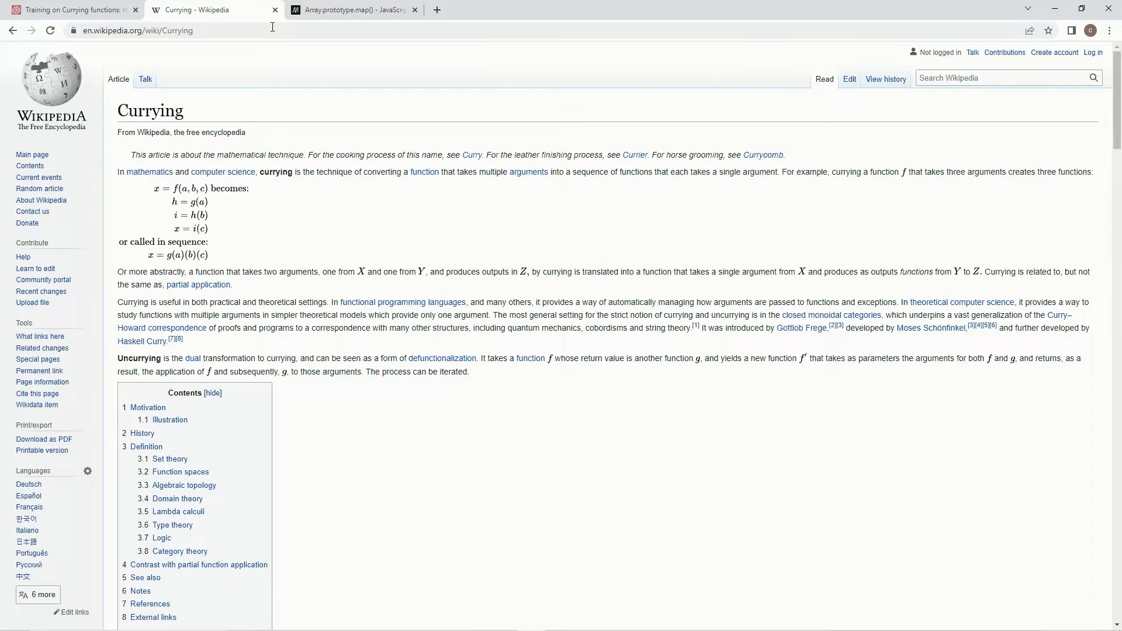
{"action": "mouse_move", "coordinate": [281, 213]}
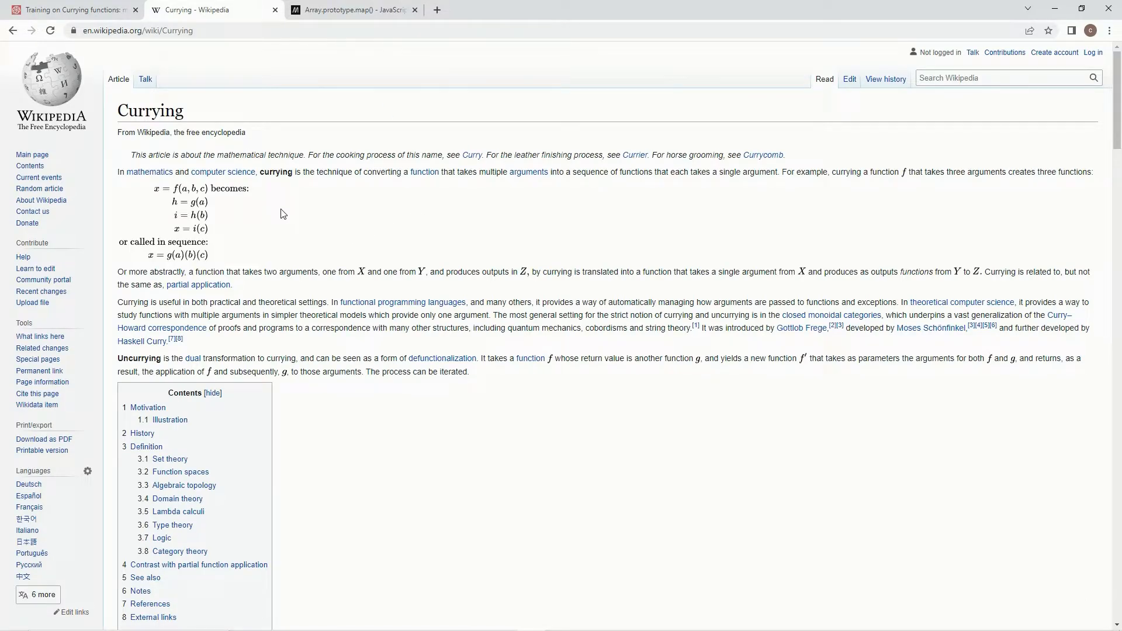
{"action": "mouse_move", "coordinate": [363, 212]}
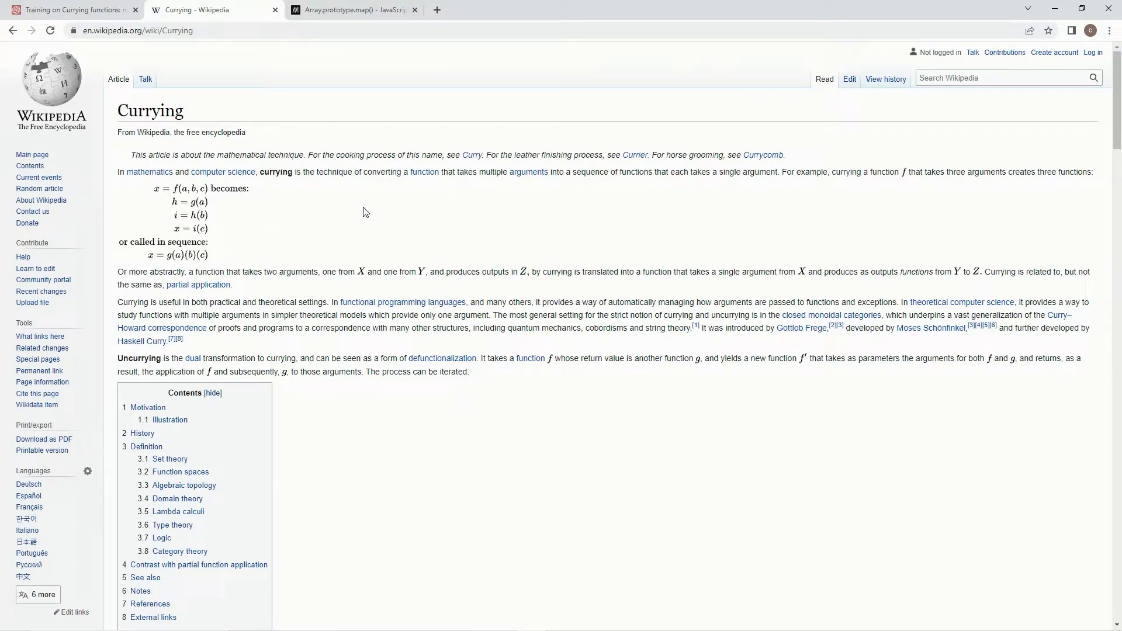
{"action": "mouse_move", "coordinate": [222, 172]}
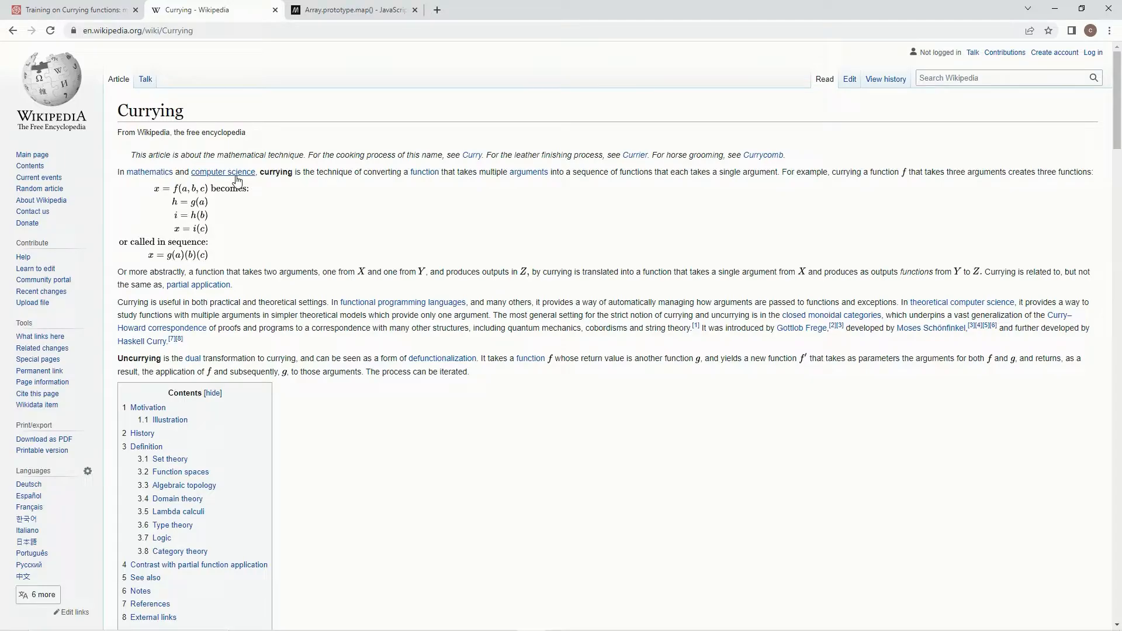
{"action": "mouse_move", "coordinate": [378, 192]}
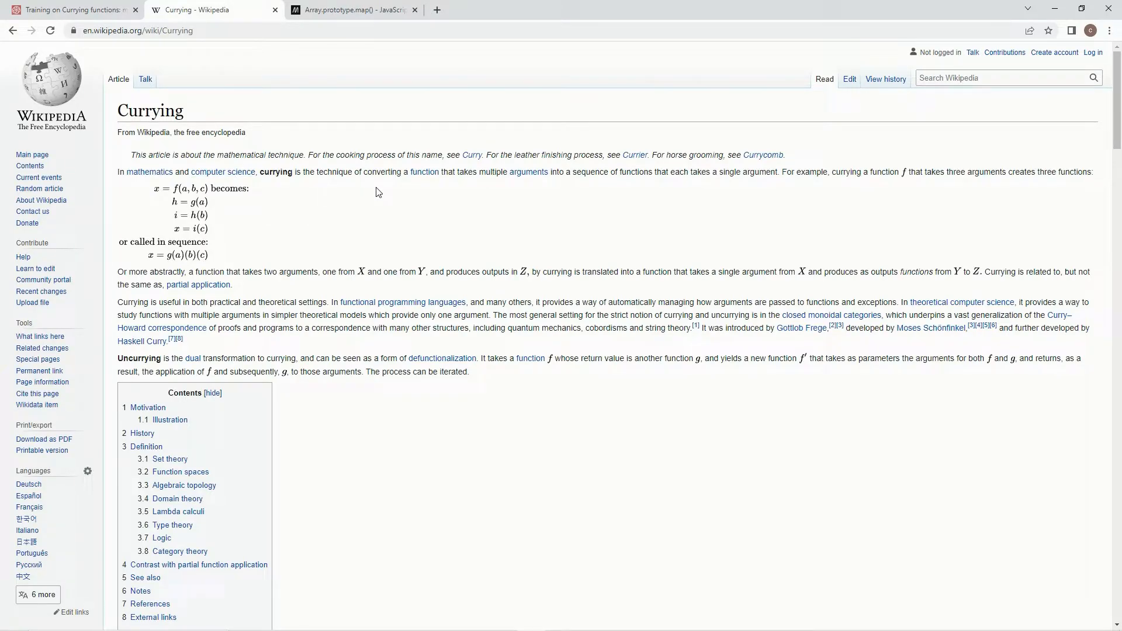
{"action": "mouse_move", "coordinate": [530, 186]}
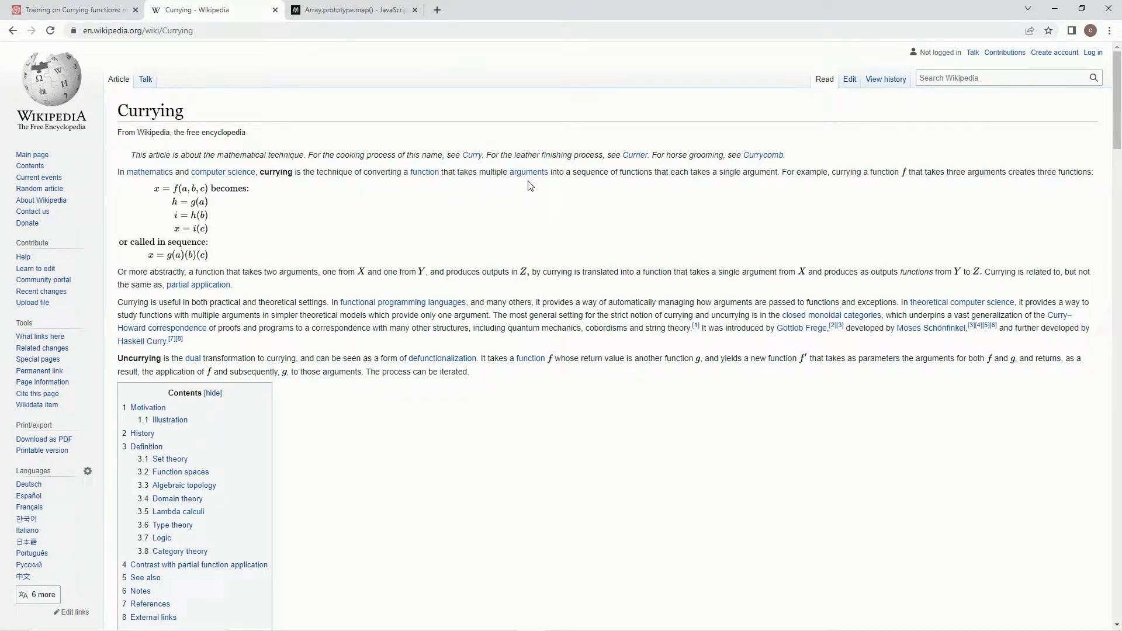
{"action": "mouse_move", "coordinate": [678, 187]}
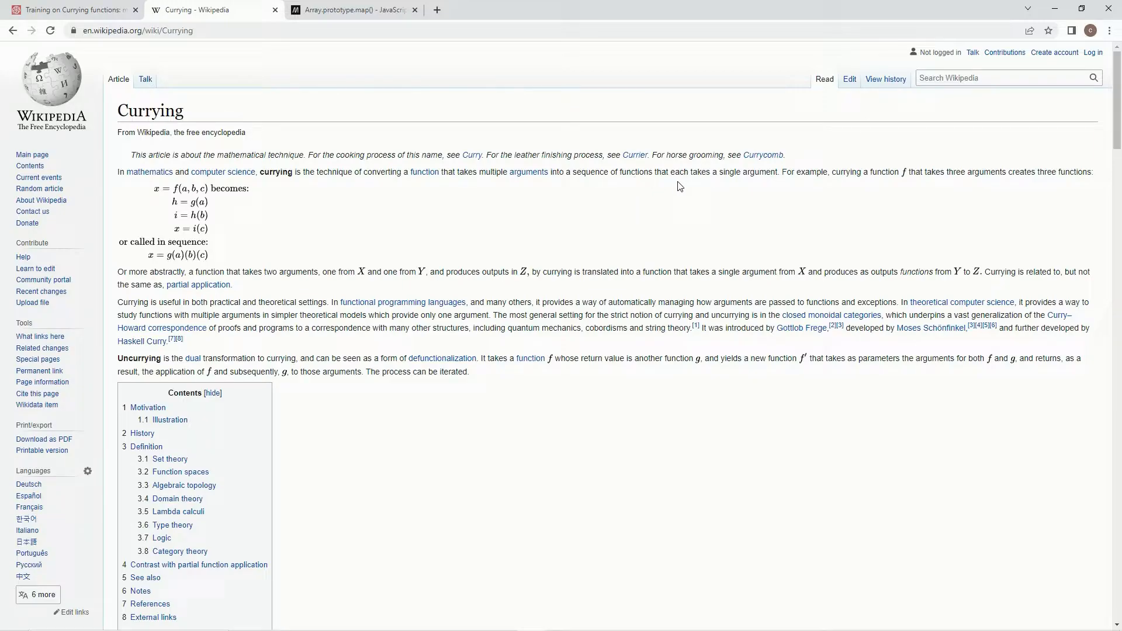
{"action": "mouse_move", "coordinate": [772, 191]}
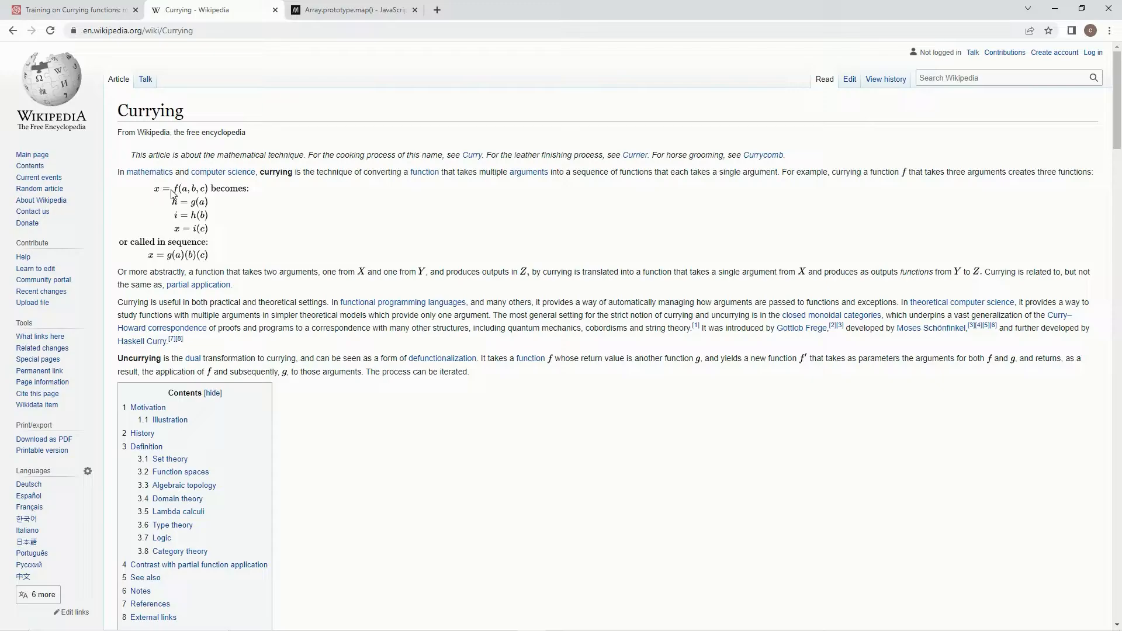
{"action": "mouse_move", "coordinate": [211, 198]}
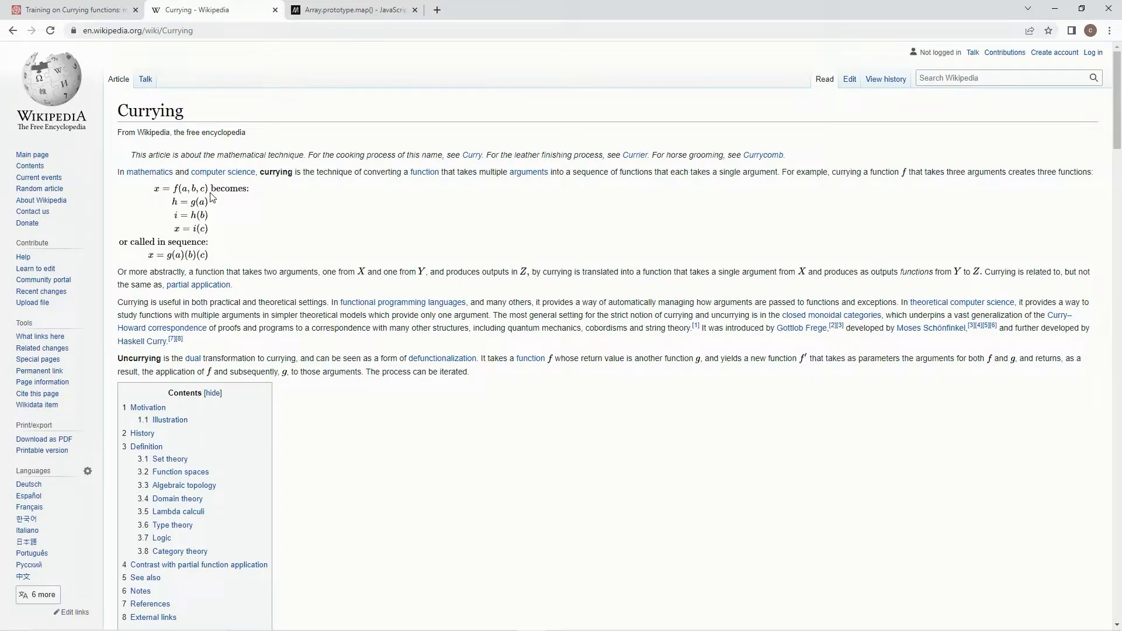
{"action": "mouse_move", "coordinate": [188, 199]}
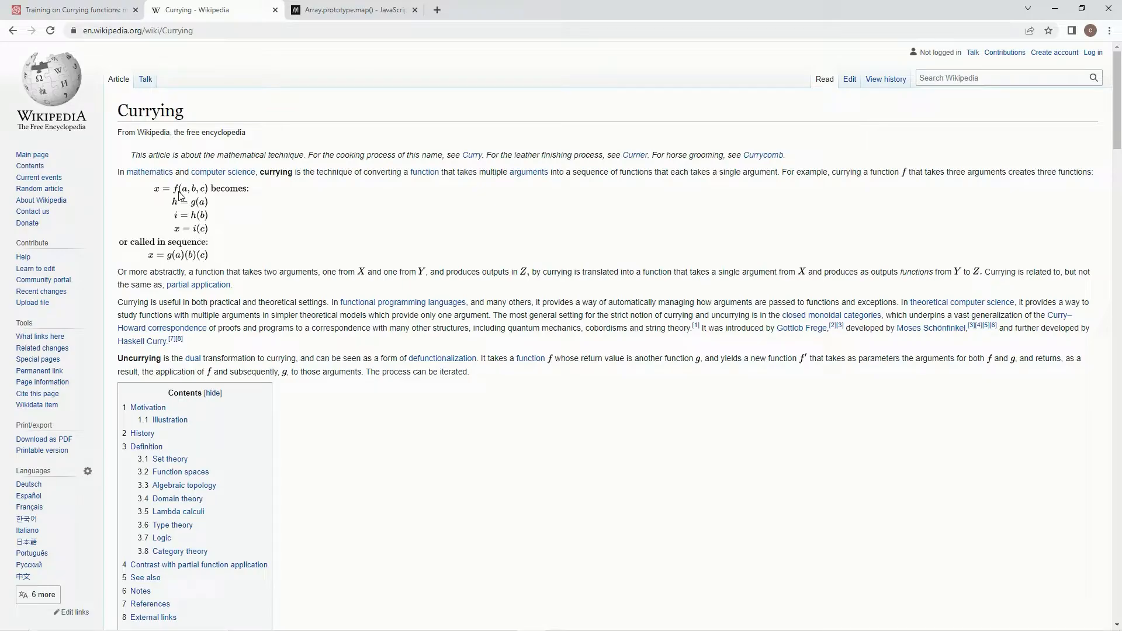
{"action": "mouse_move", "coordinate": [185, 189]}
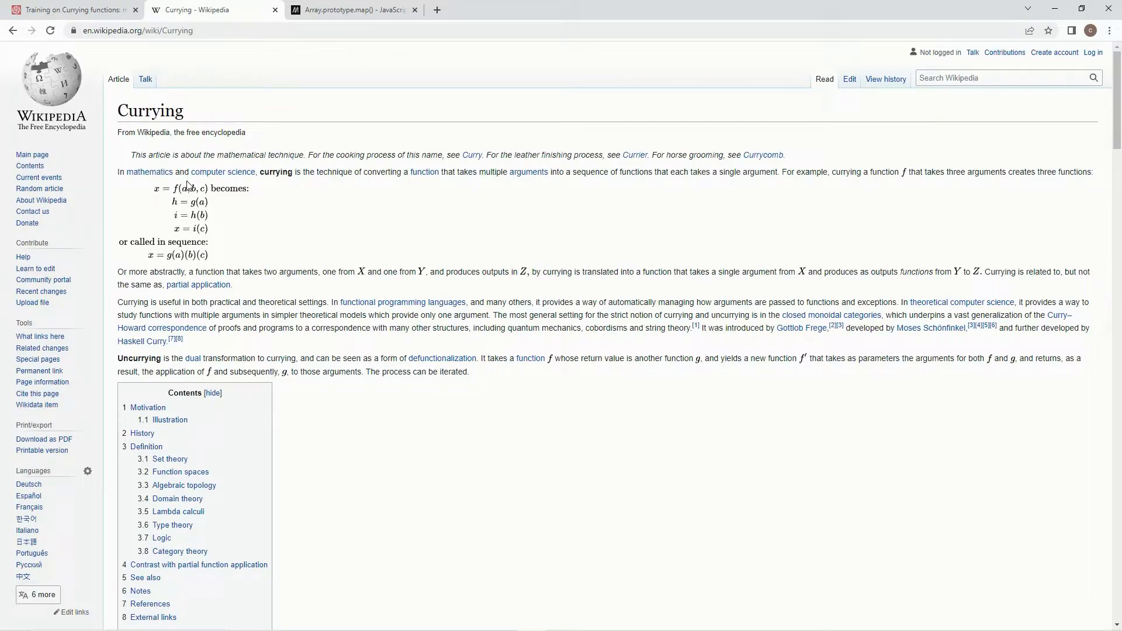
{"action": "mouse_move", "coordinate": [222, 171]}
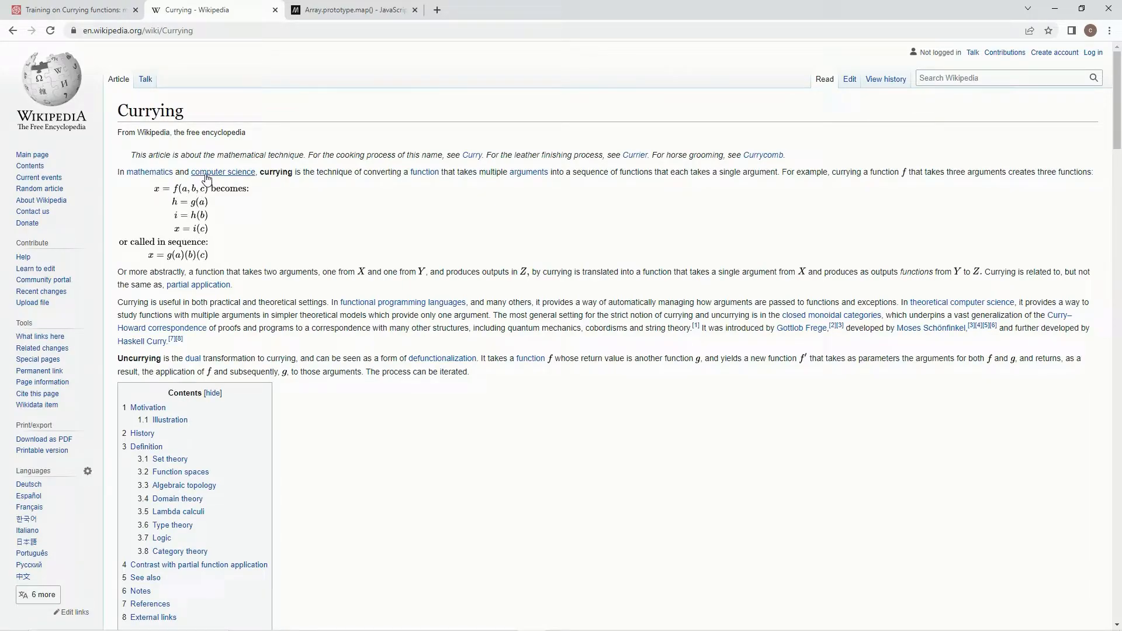
{"action": "mouse_move", "coordinate": [221, 258]}
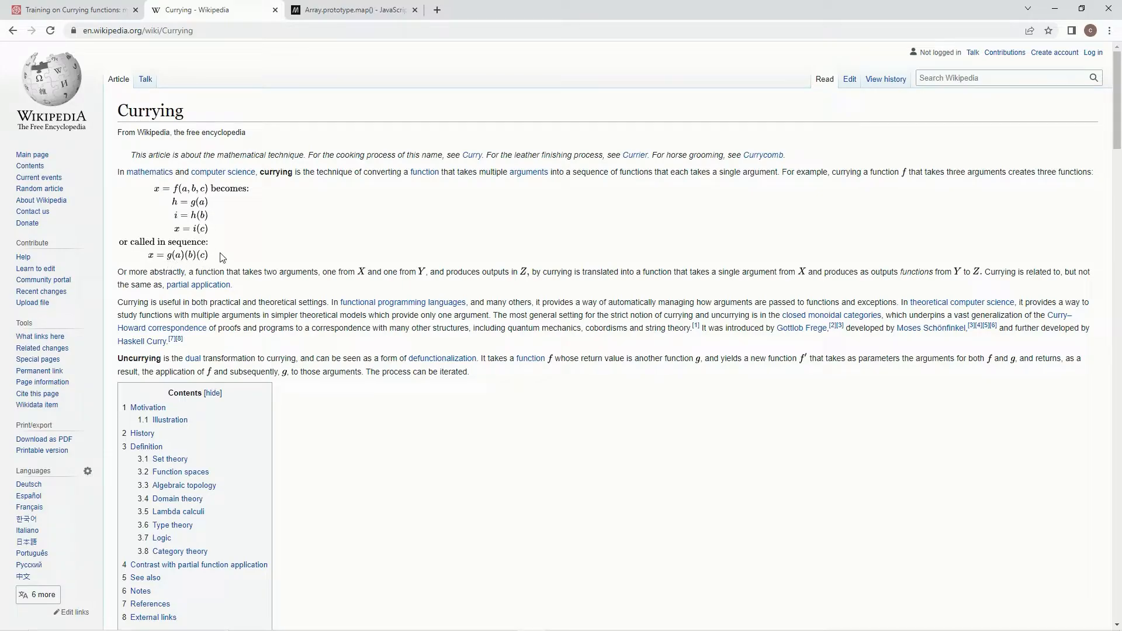
{"action": "mouse_move", "coordinate": [466, 418]}
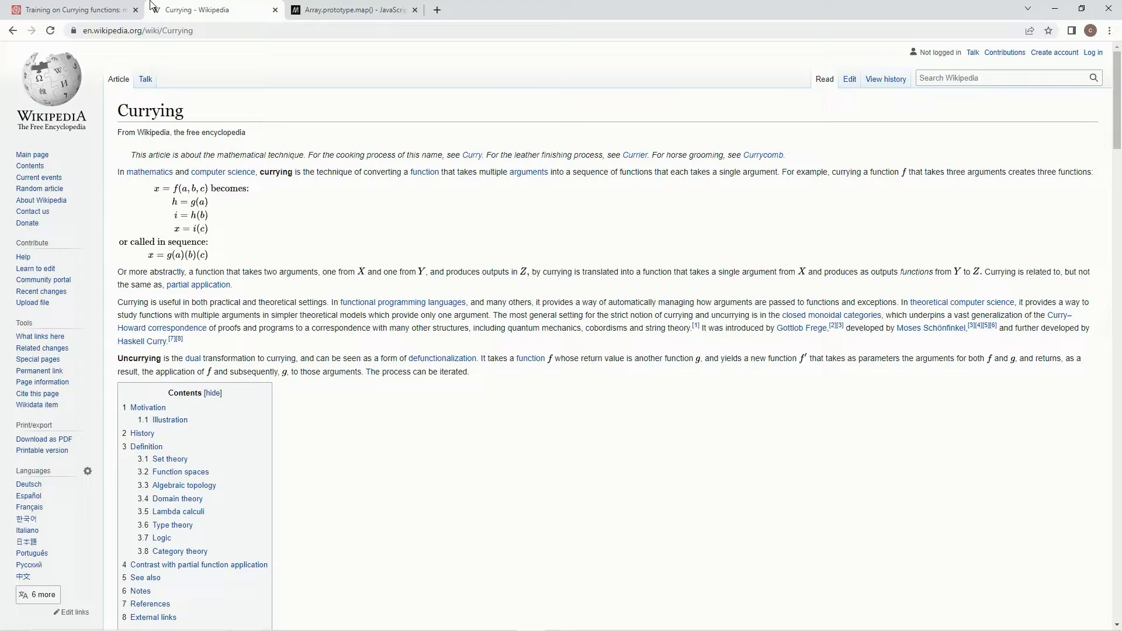
Replace the placeholder comment with the header function multiplyAll(array,multiplier).
{"action": "left_click", "coordinate": [68, 9]}
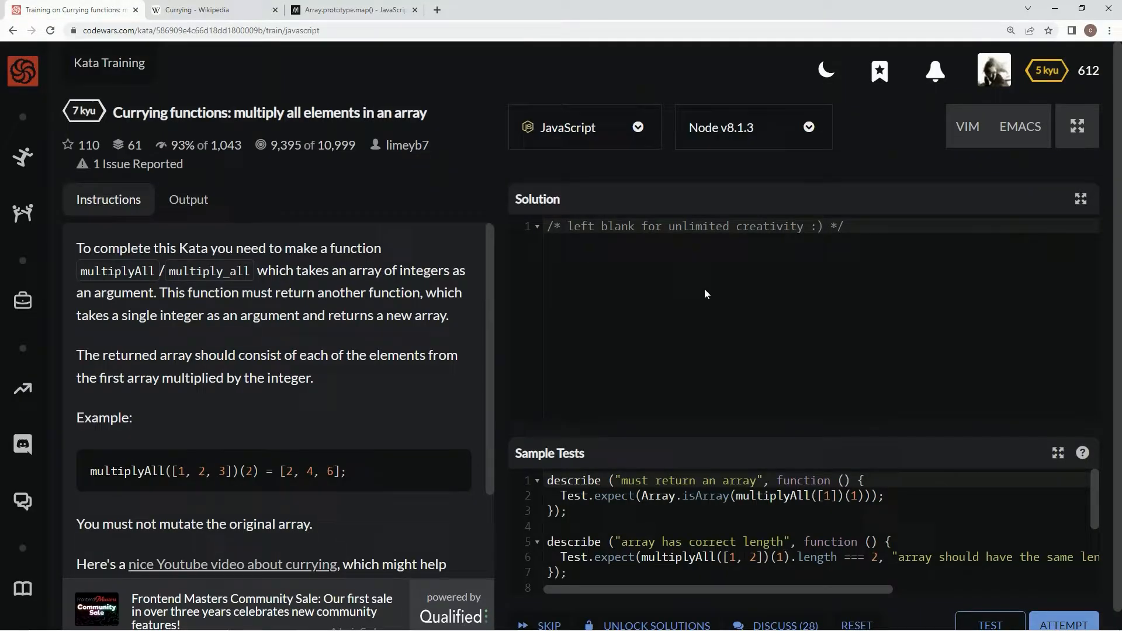
{"action": "mouse_move", "coordinate": [605, 272]}
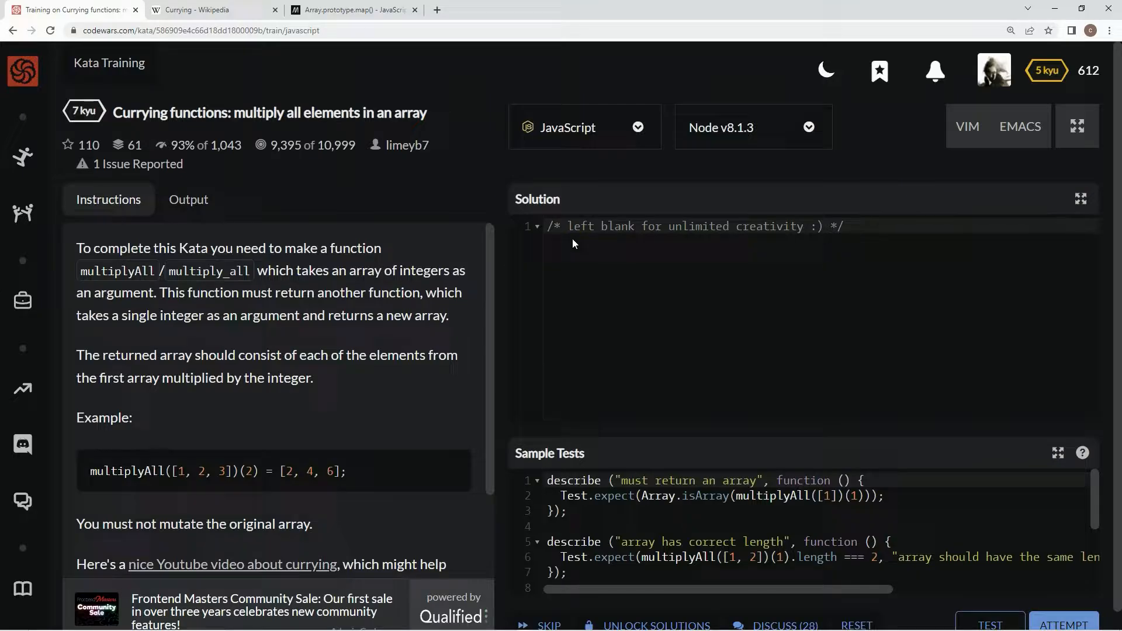
{"action": "triple_click", "coordinate": [694, 227]}
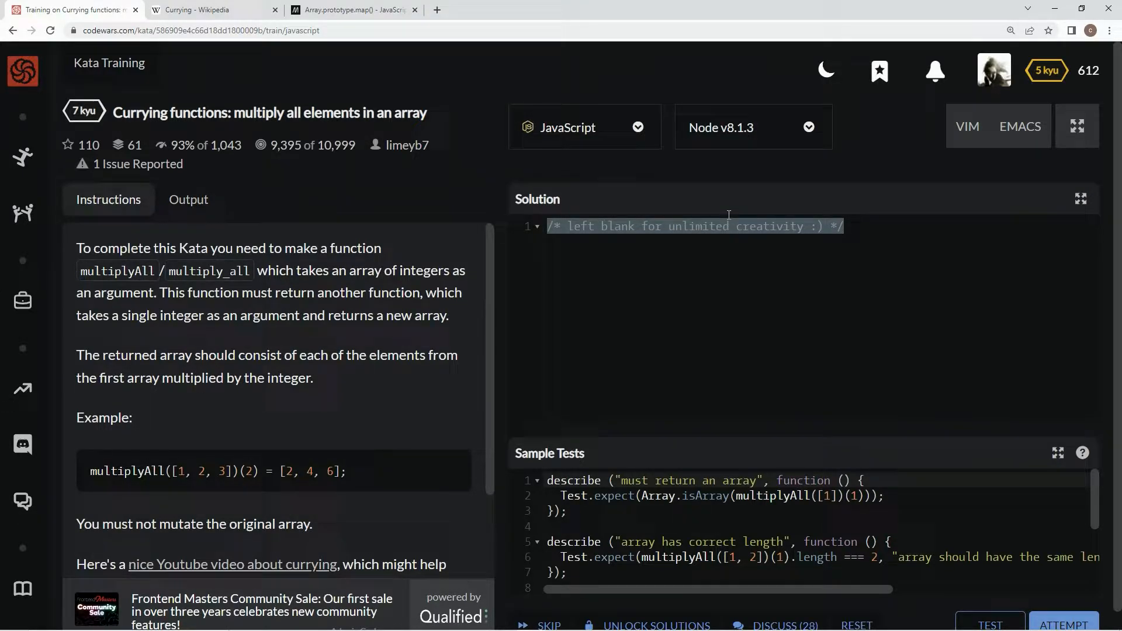
{"action": "type", "text": "func"}
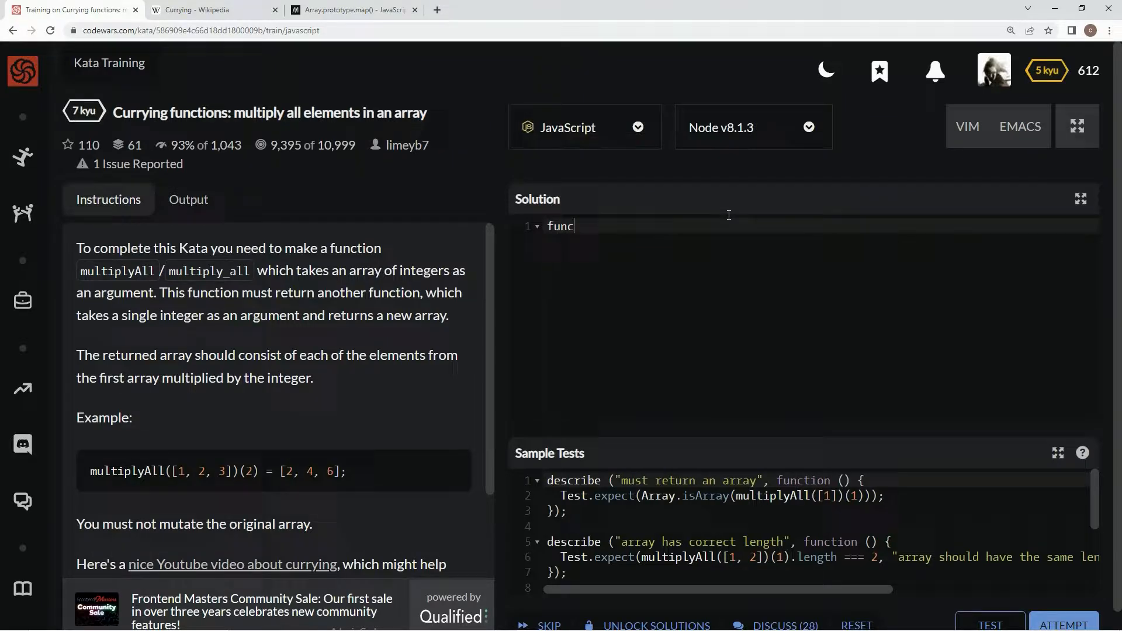
{"action": "type", "text": "tion"}
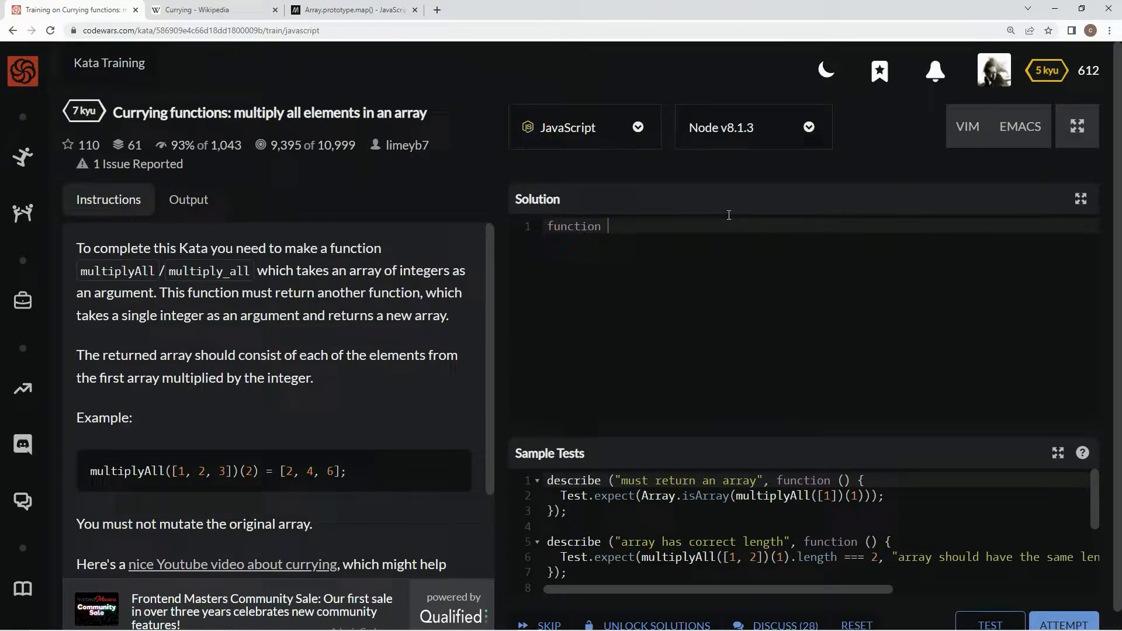
{"action": "type", "text": "multiply"}
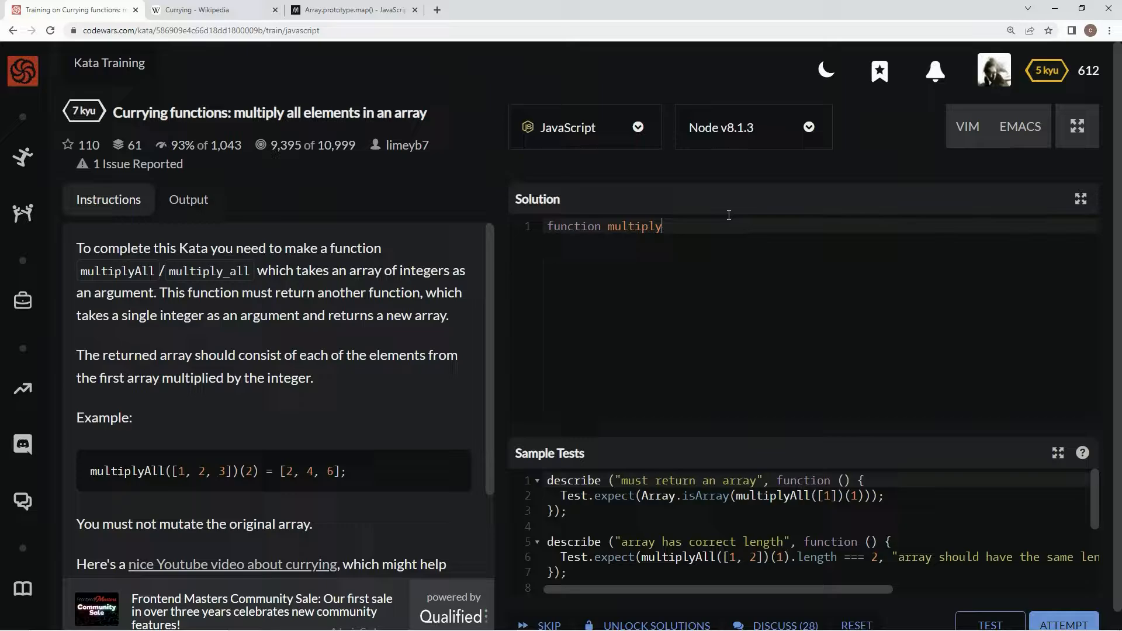
{"action": "type", "text": "All ()"}
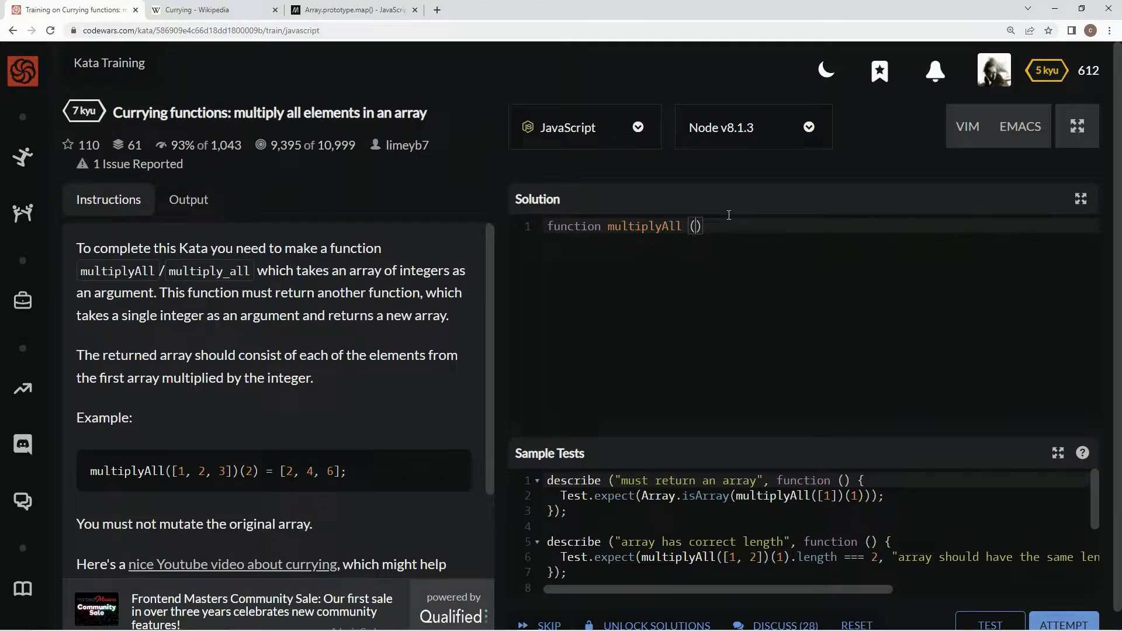
{"action": "key", "text": "Backspace"}
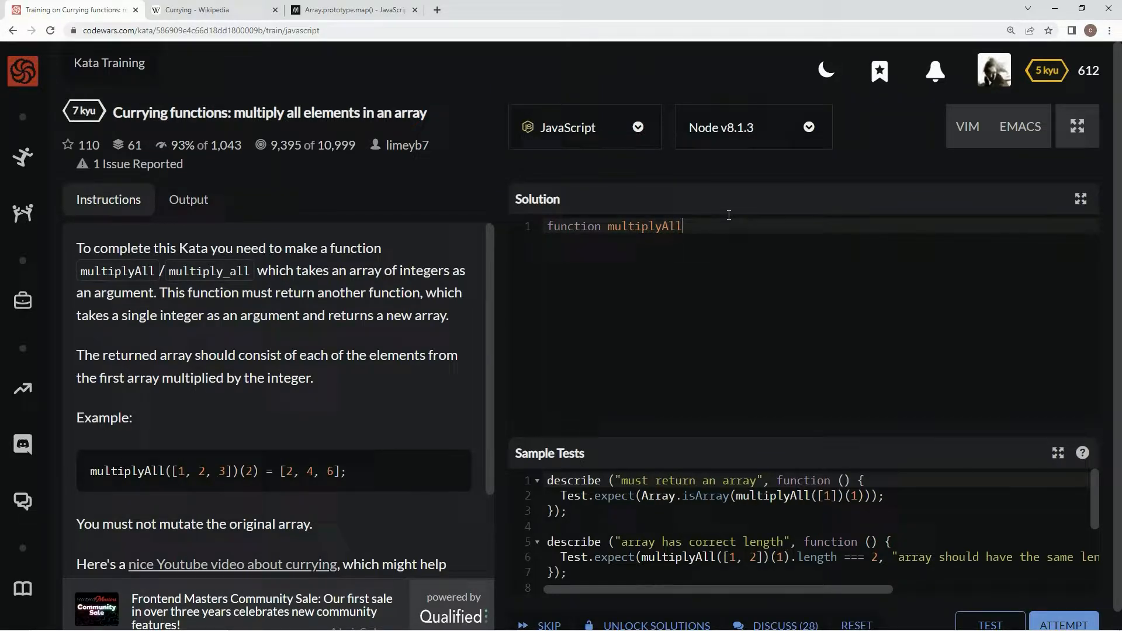
{"action": "type", "text": "(array)"}
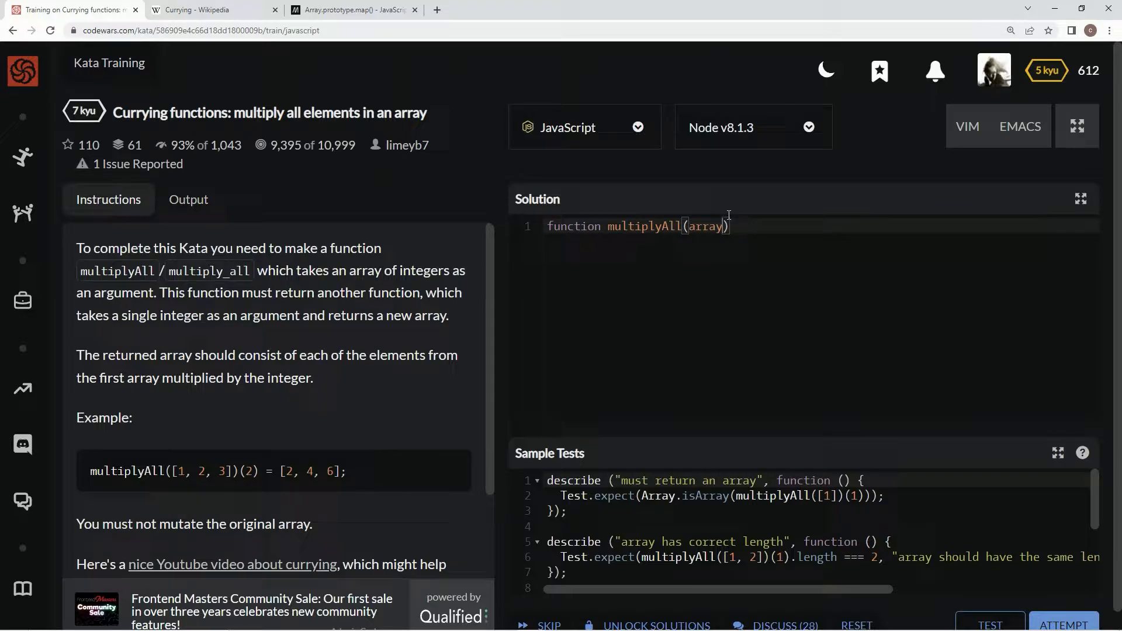
{"action": "type", "text": ",mulitipl"}
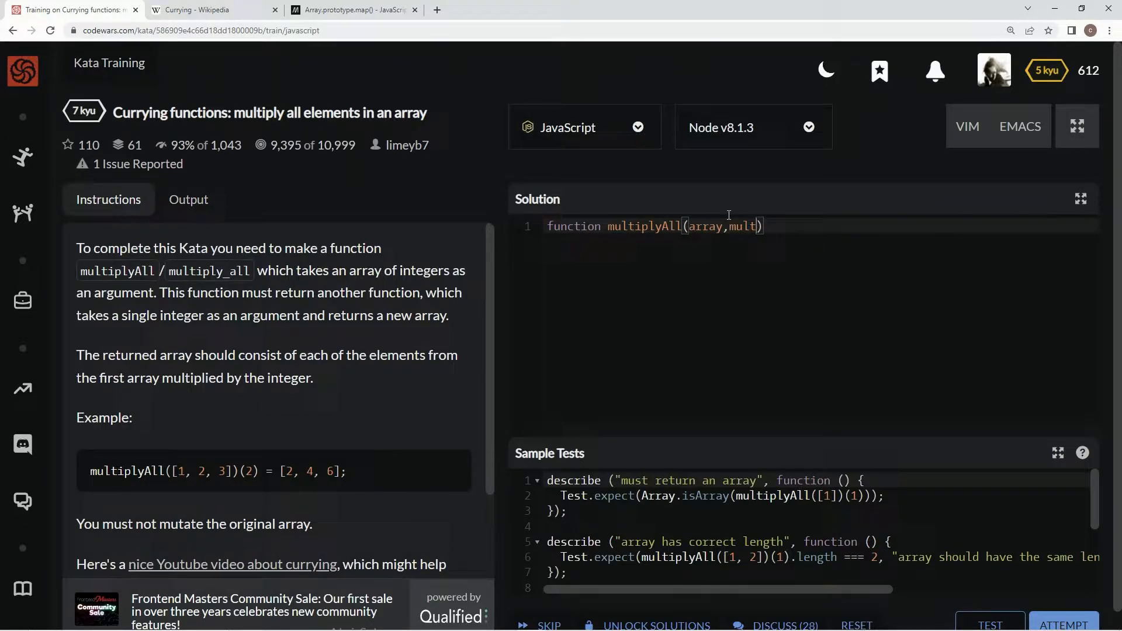
{"action": "type", "text": "iplier"}
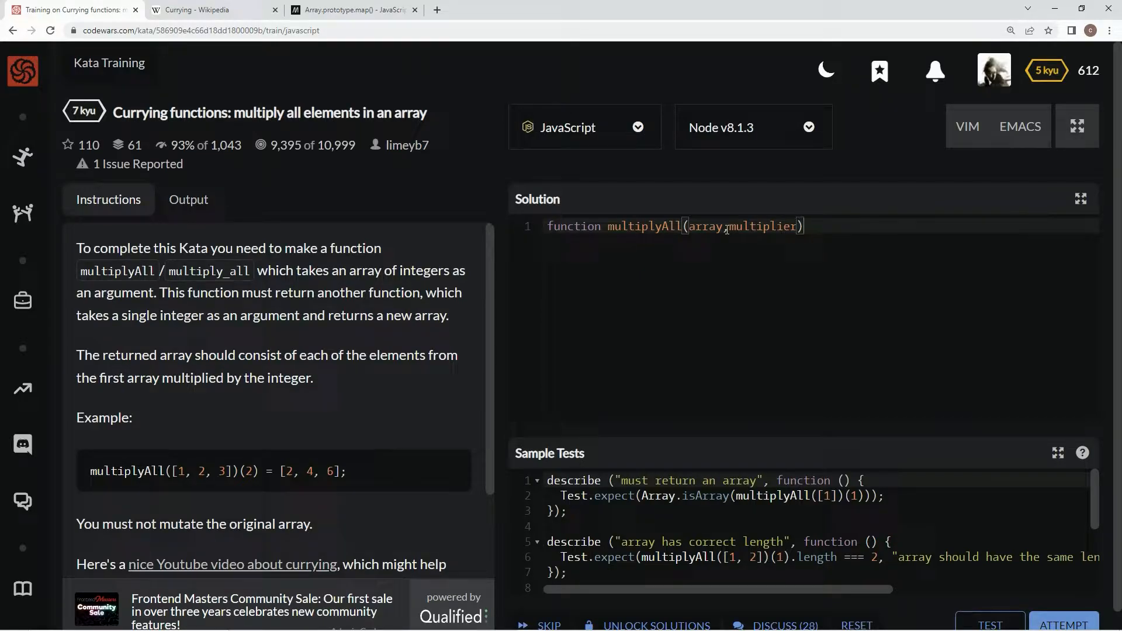
Drop the multiplier parameter and have multiplyAll return an inner function(multiplier) {} with empty bodies.
{"action": "double_click", "coordinate": [762, 226]}
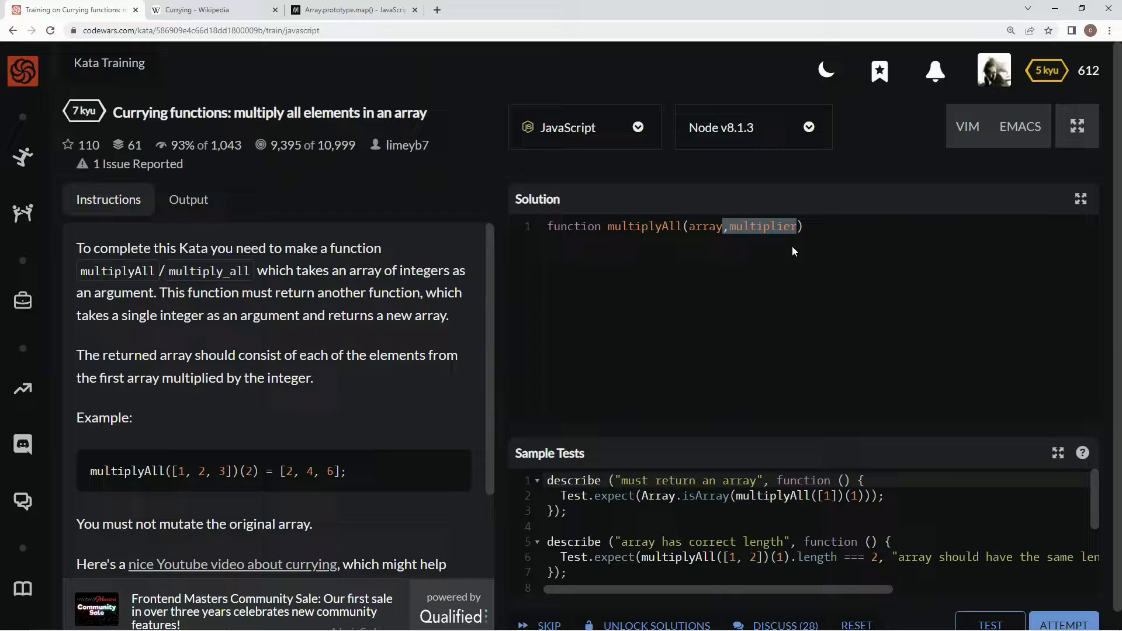
{"action": "type", "text": "{}"}
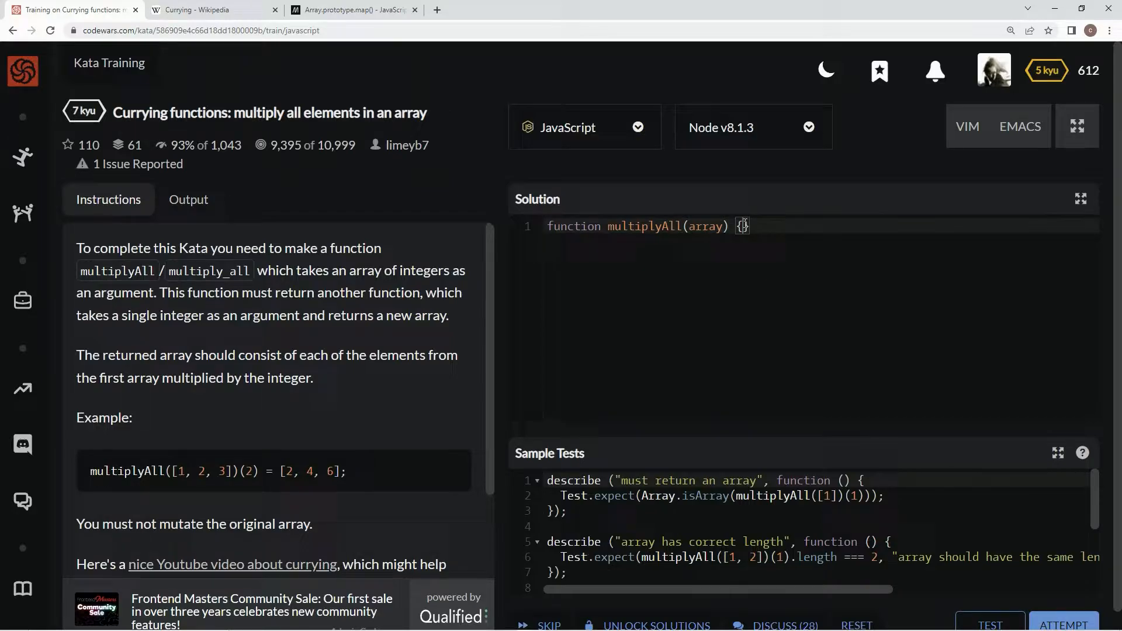
{"action": "type", "text": "return"}
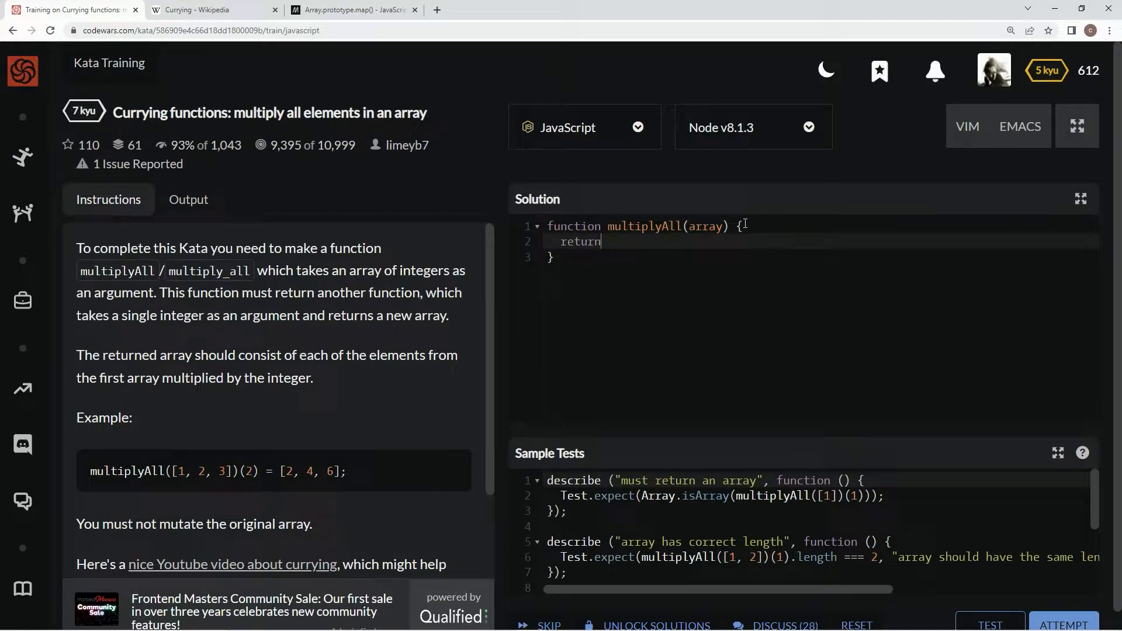
{"action": "type", "text": "f"}
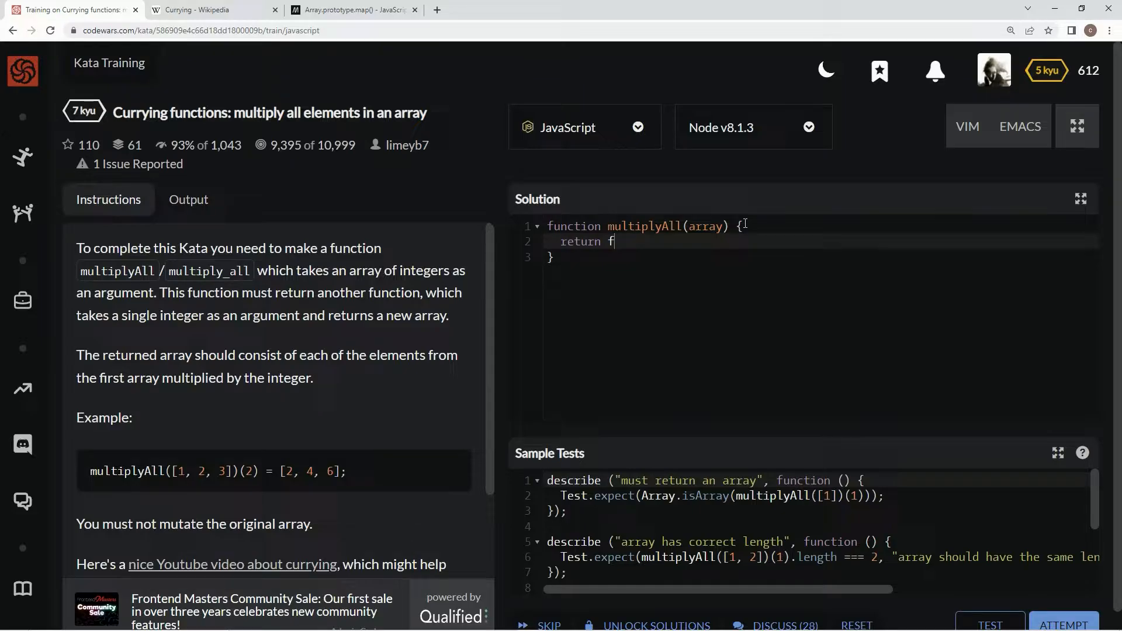
{"action": "type", "text": "unction()"}
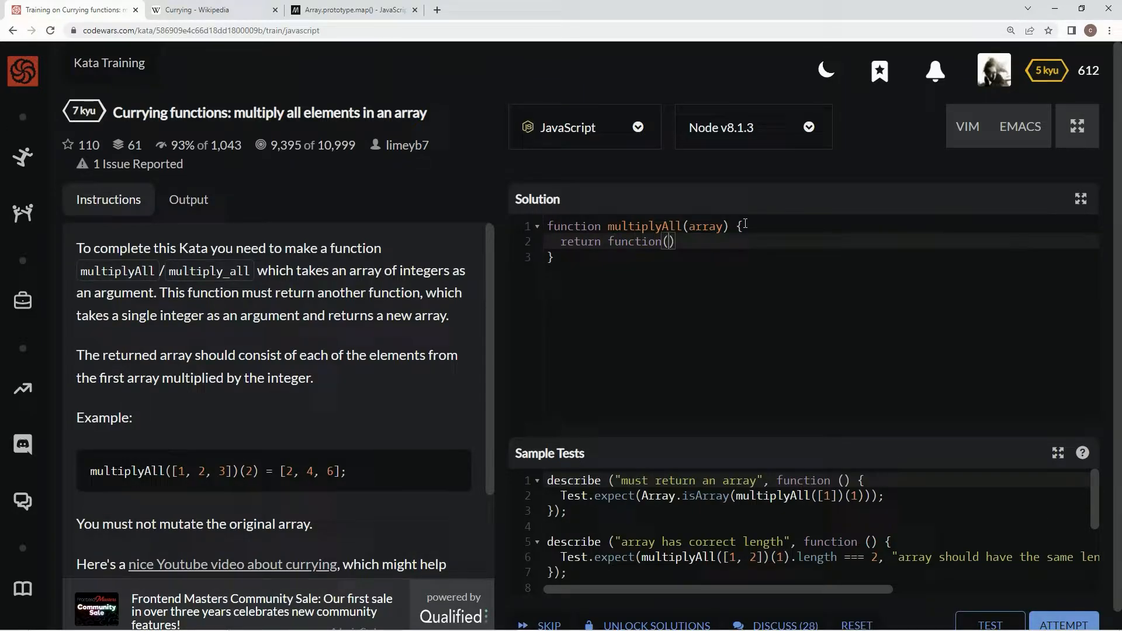
{"action": "type", "text": "multiplier"}
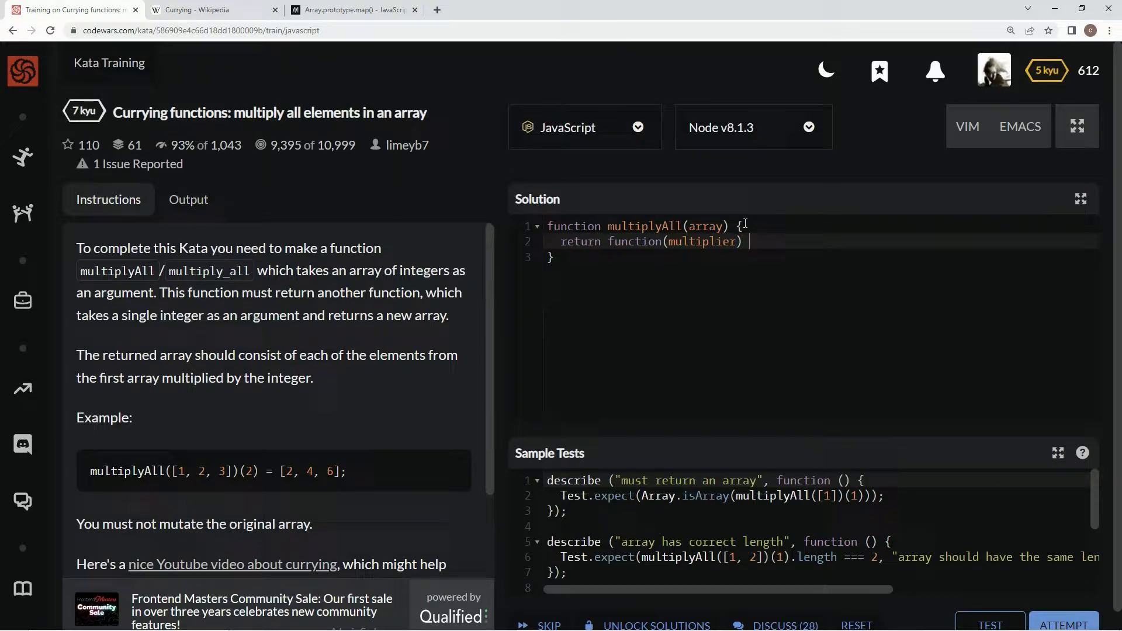
{"action": "type", "text": "{}"}
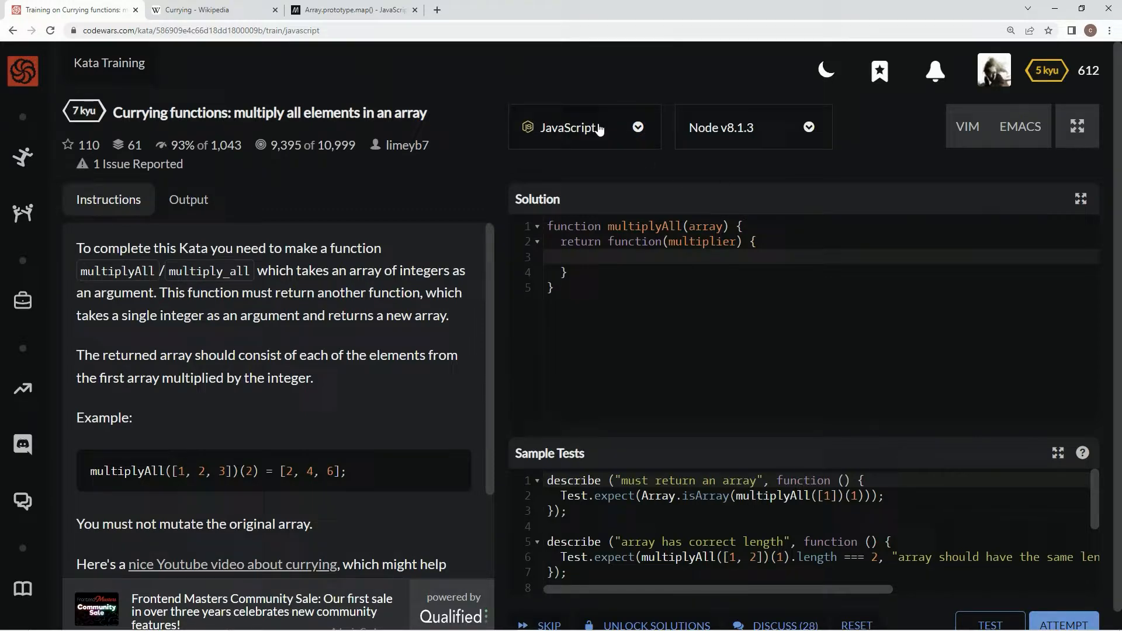
{"action": "left_click", "coordinate": [207, 9]}
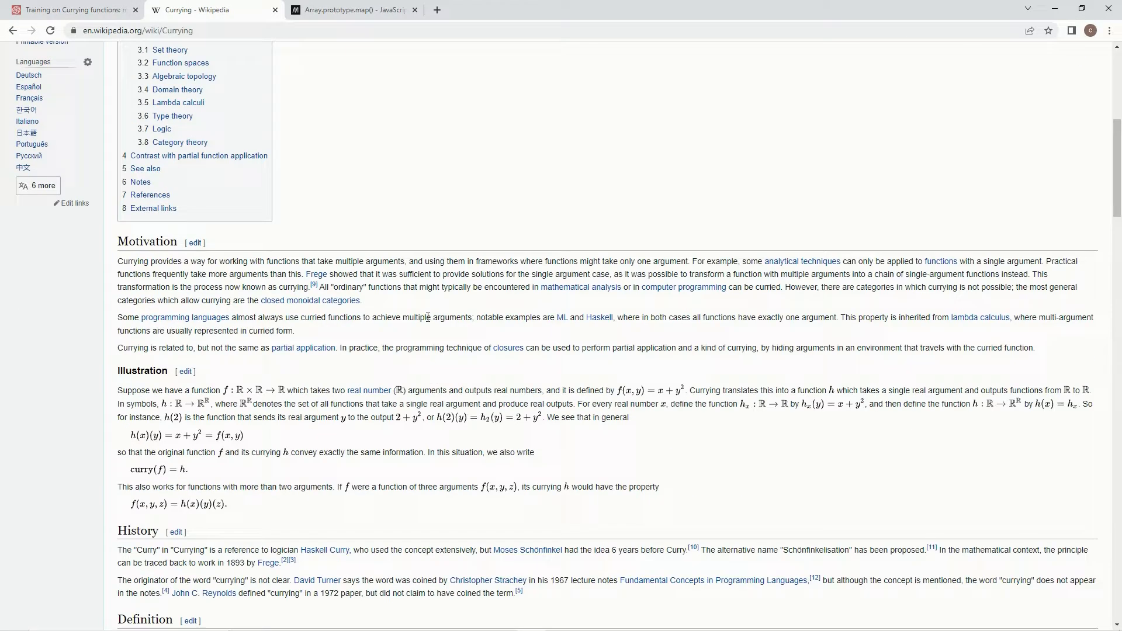
{"action": "scroll", "scroll_direction": "down", "scroll_amount": 3}
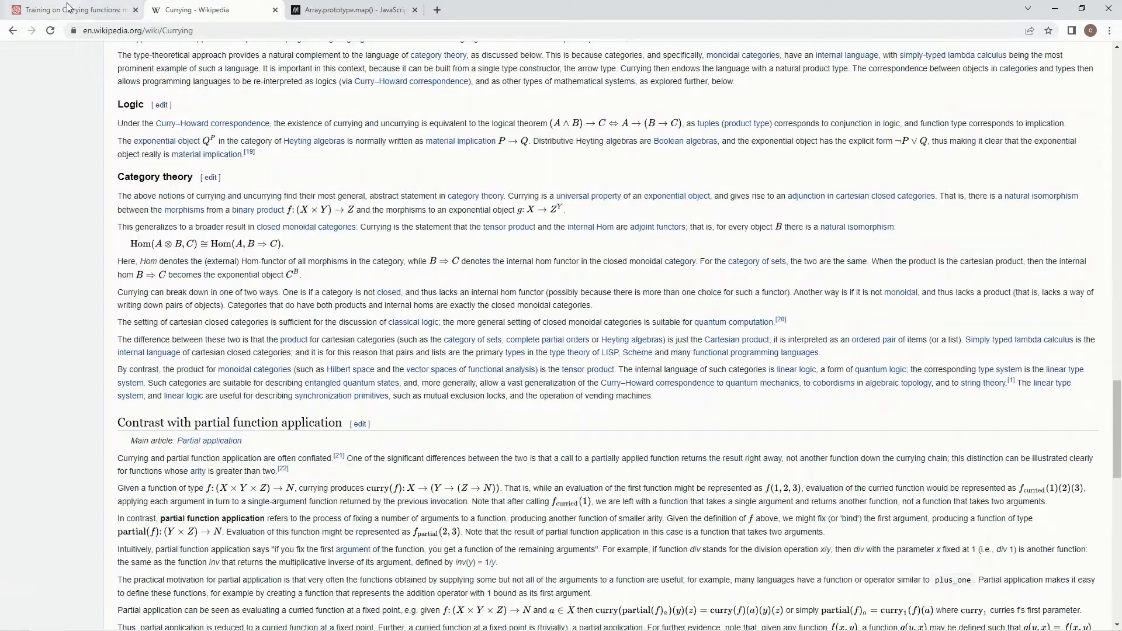
{"action": "scroll", "scroll_direction": "up", "scroll_amount": 3}
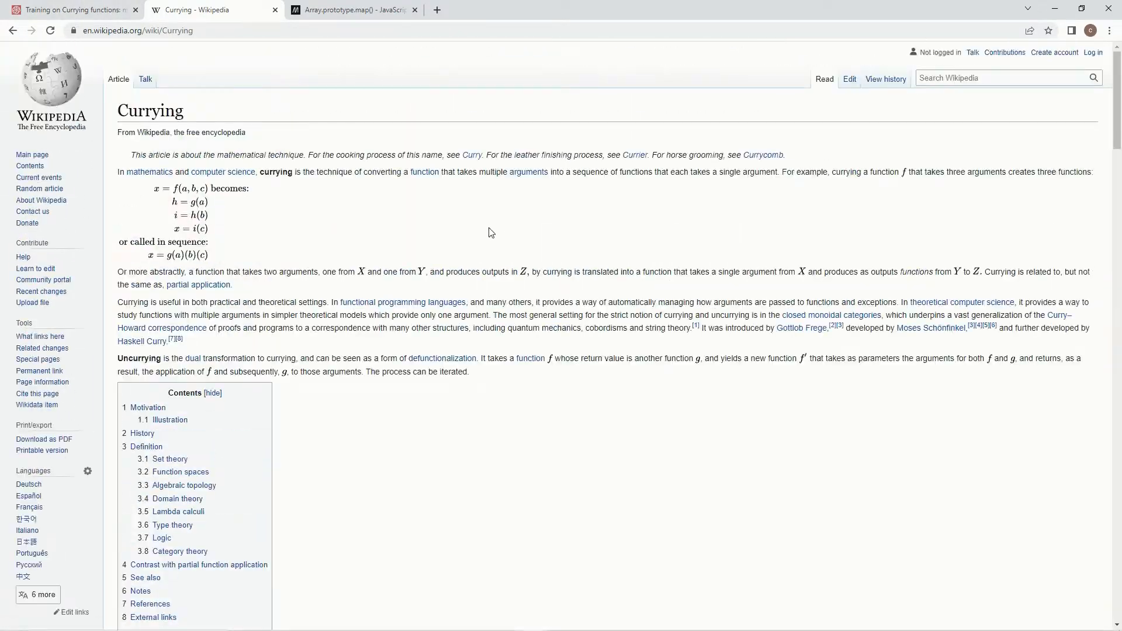
{"action": "left_click", "coordinate": [67, 10]}
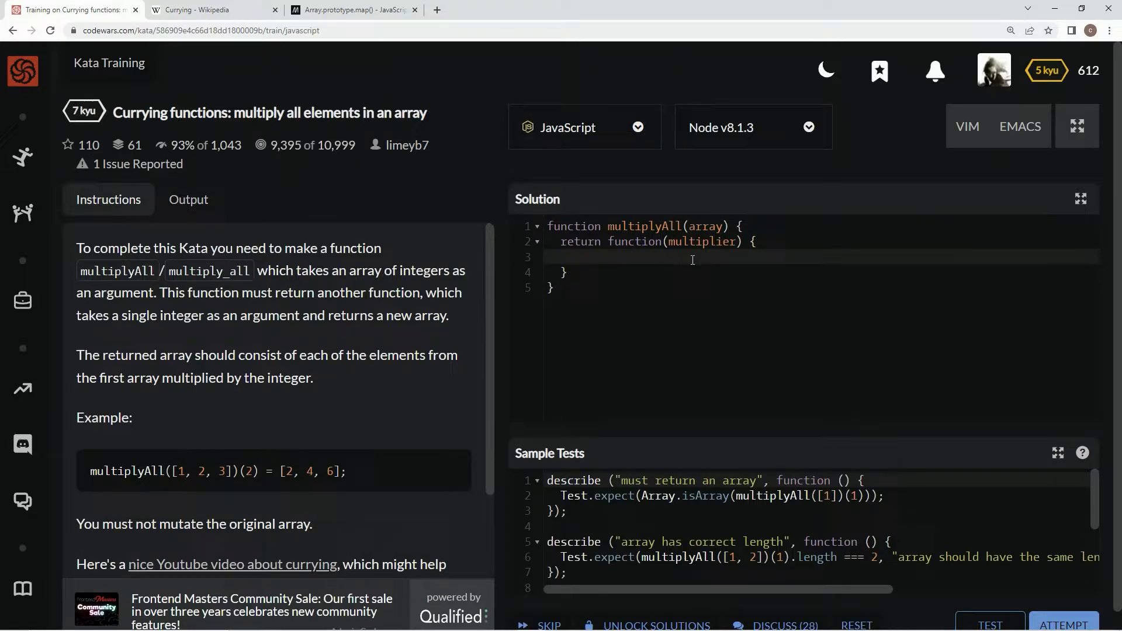
{"action": "mouse_move", "coordinate": [625, 235]}
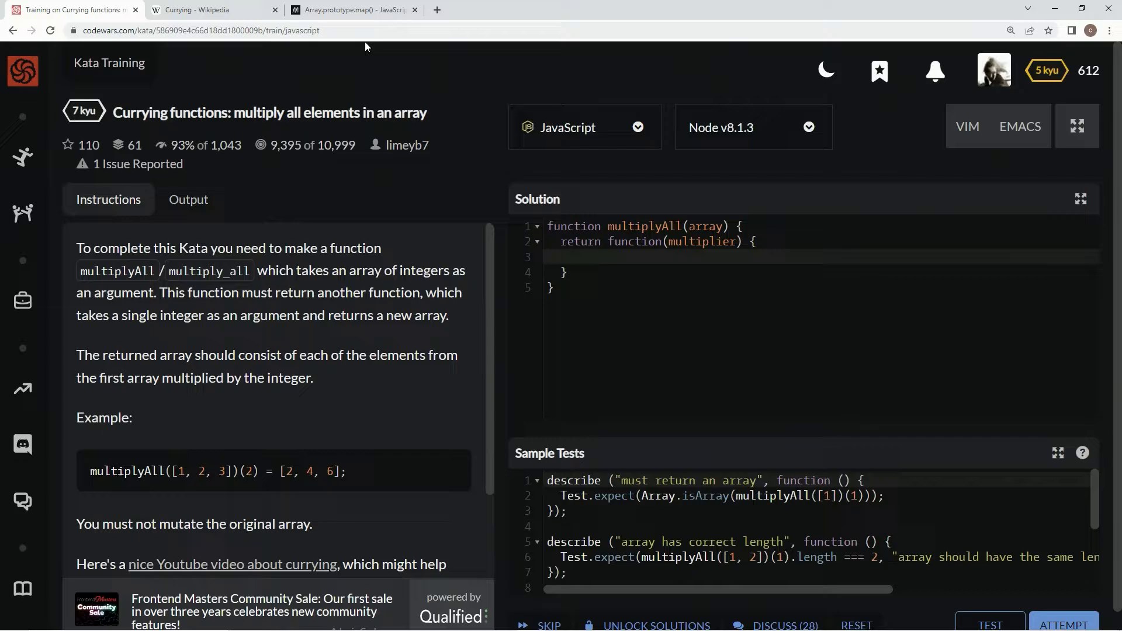
Review MDN's Array.prototype.map() Try it example and scroll to the Syntax section.
{"action": "left_click", "coordinate": [351, 9]}
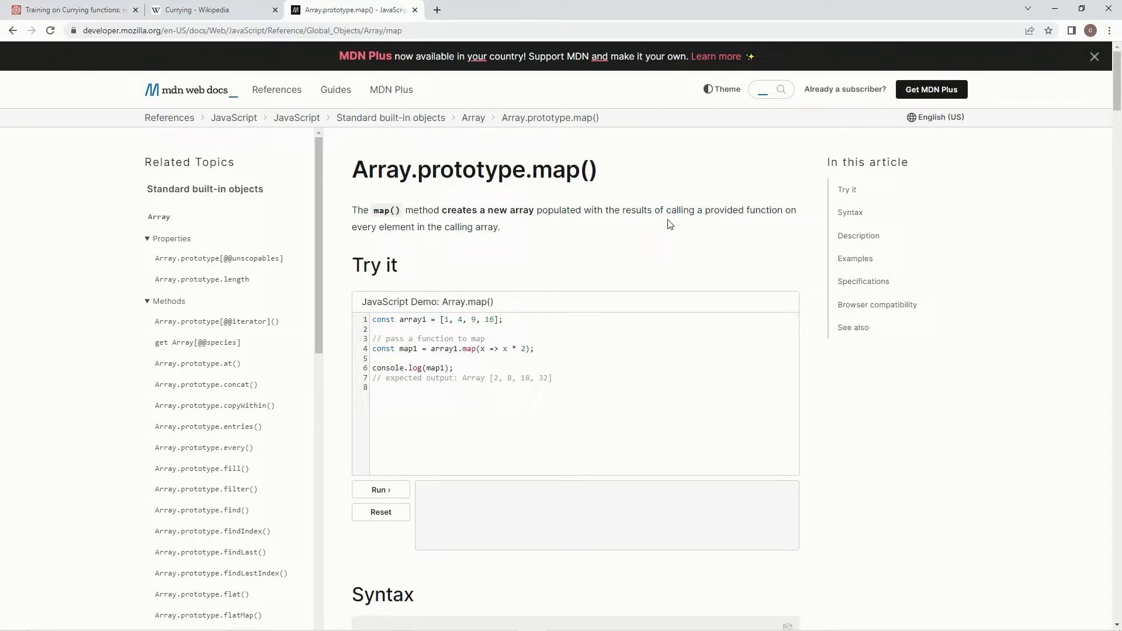
{"action": "mouse_move", "coordinate": [440, 249]}
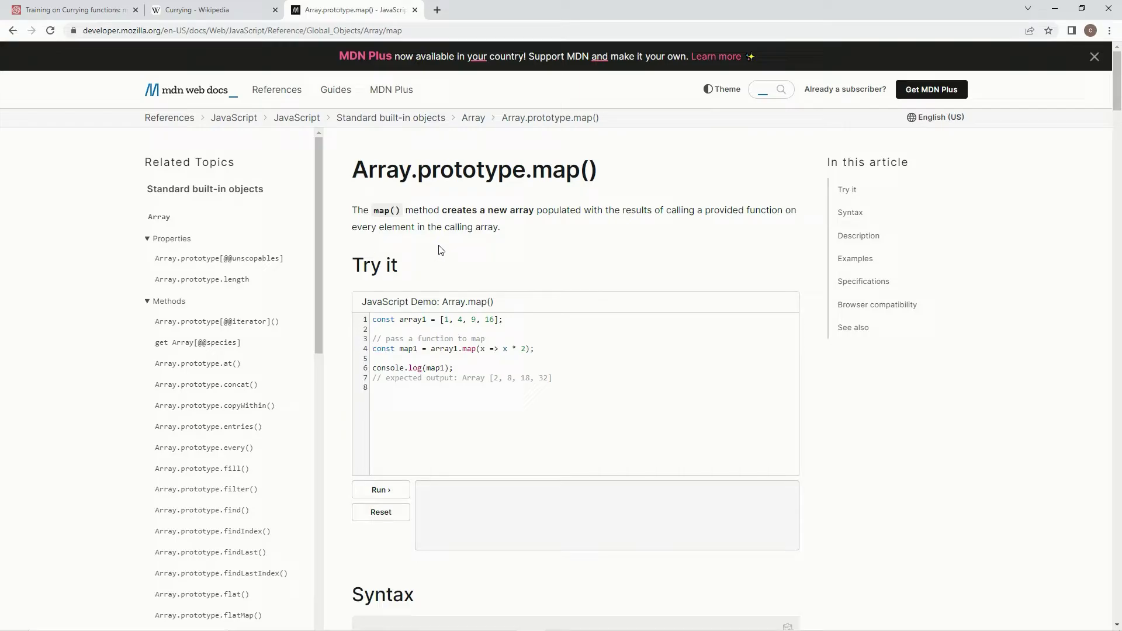
{"action": "mouse_move", "coordinate": [450, 331]}
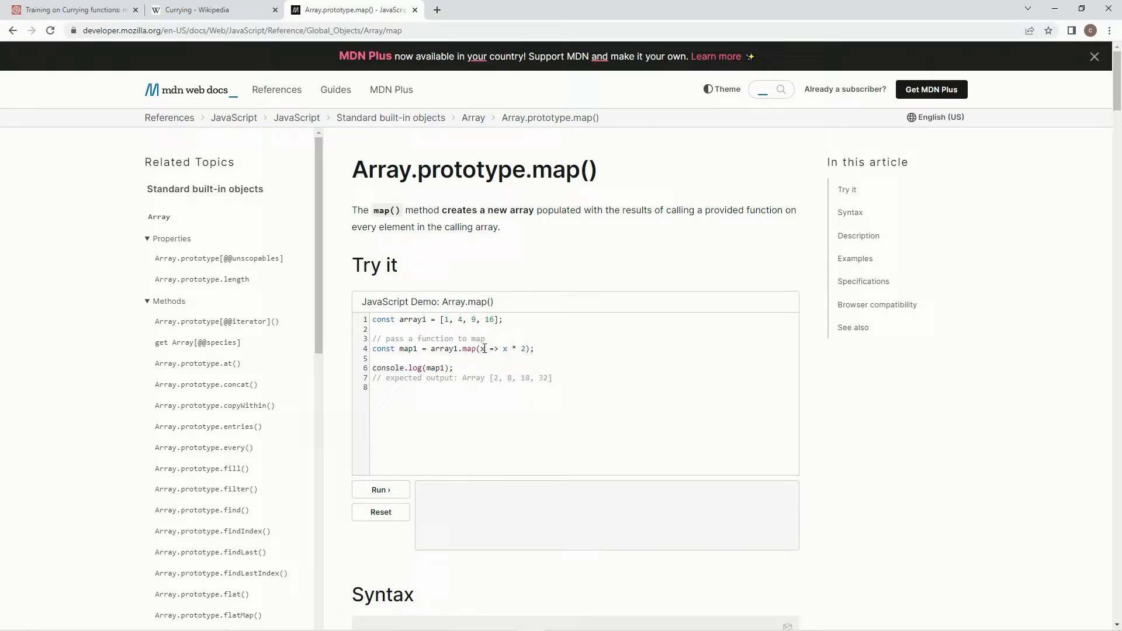
{"action": "mouse_move", "coordinate": [478, 351]}
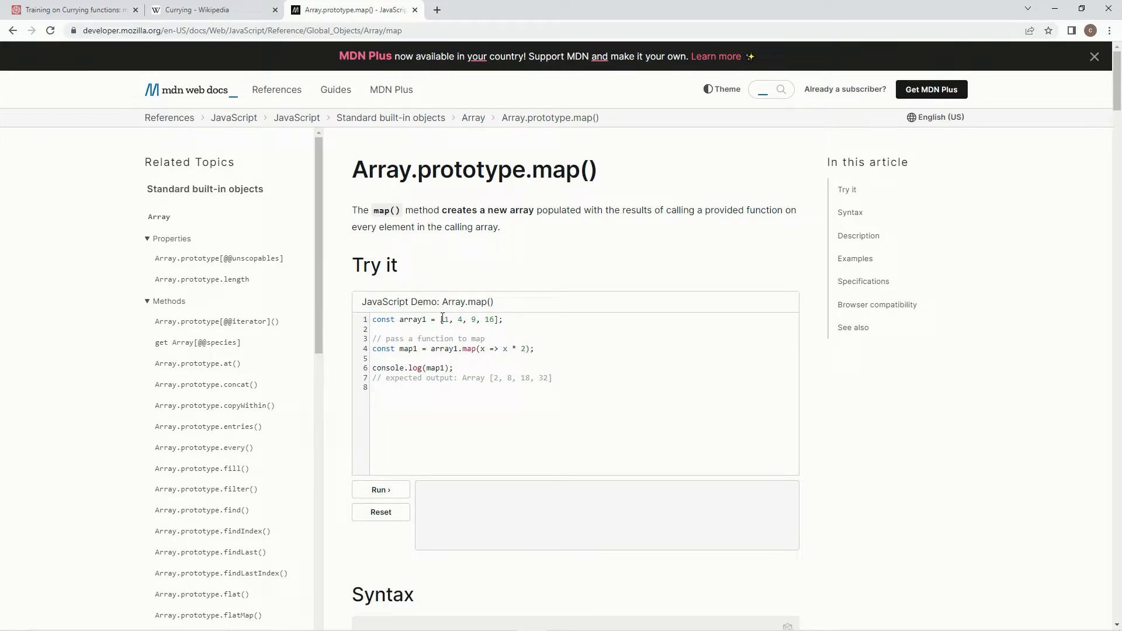
{"action": "mouse_move", "coordinate": [510, 339]}
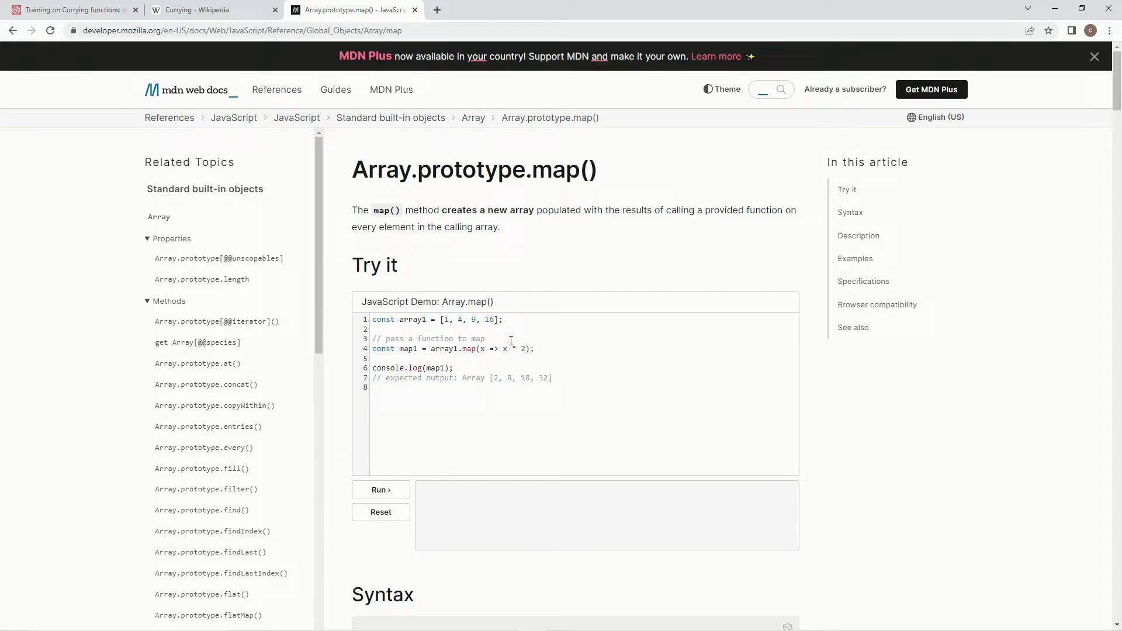
{"action": "mouse_move", "coordinate": [477, 363]}
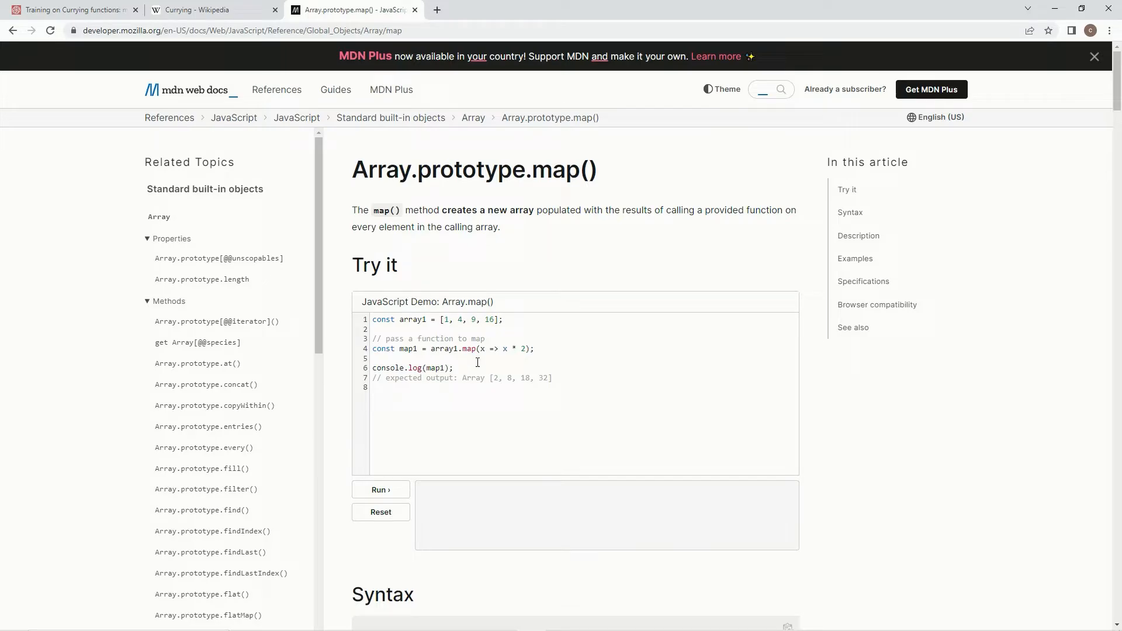
{"action": "mouse_move", "coordinate": [525, 379]}
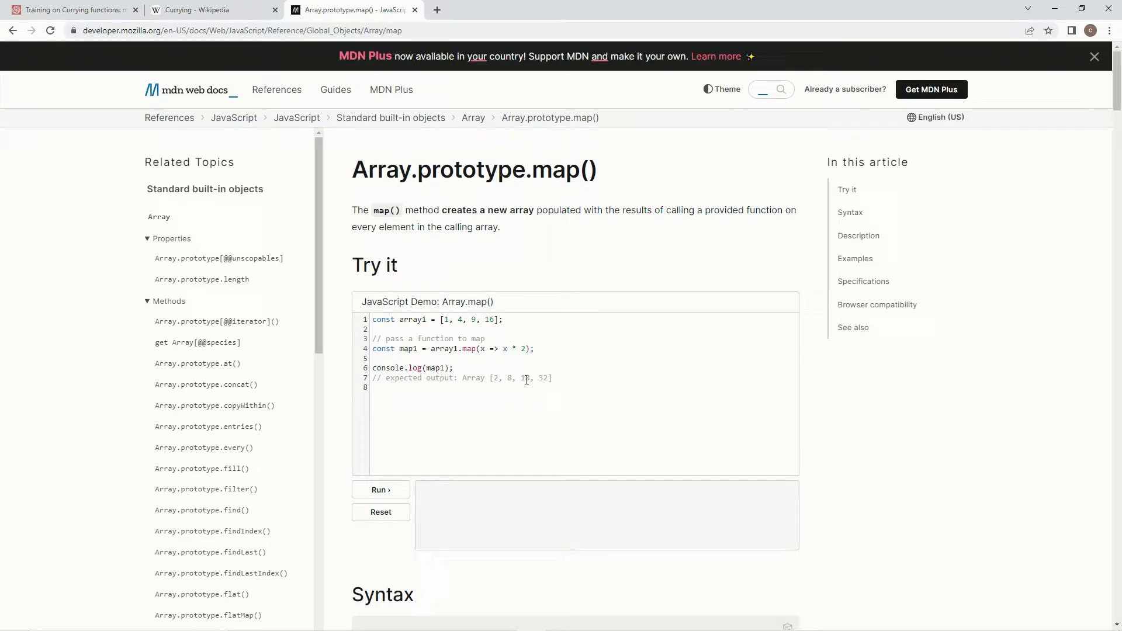
{"action": "scroll", "scroll_direction": "down", "scroll_amount": 3}
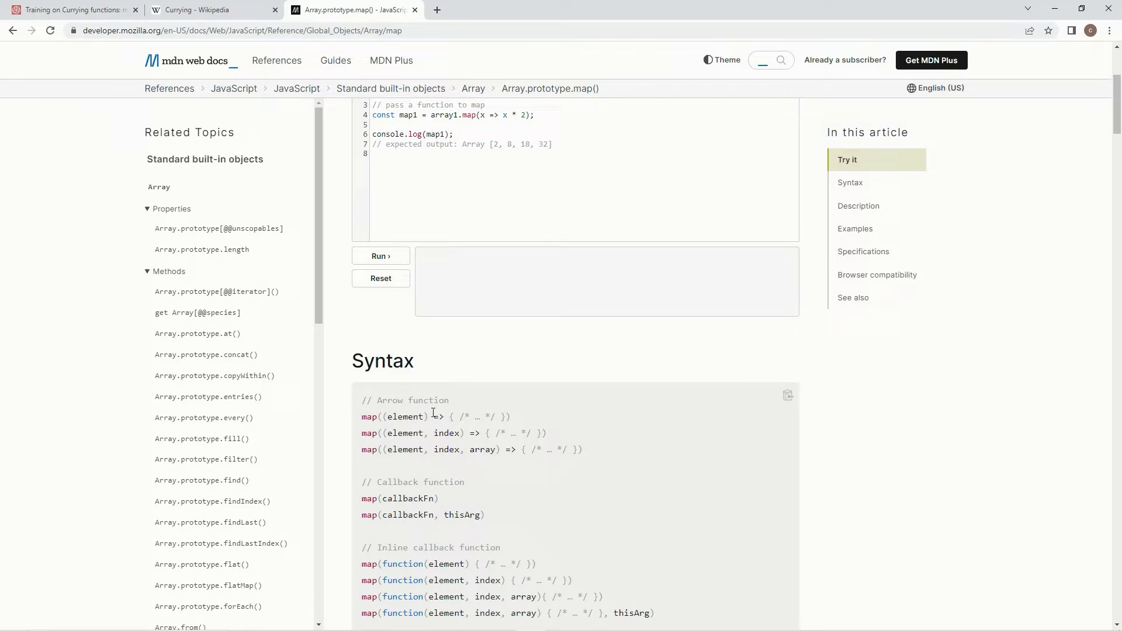
{"action": "double_click", "coordinate": [436, 416]}
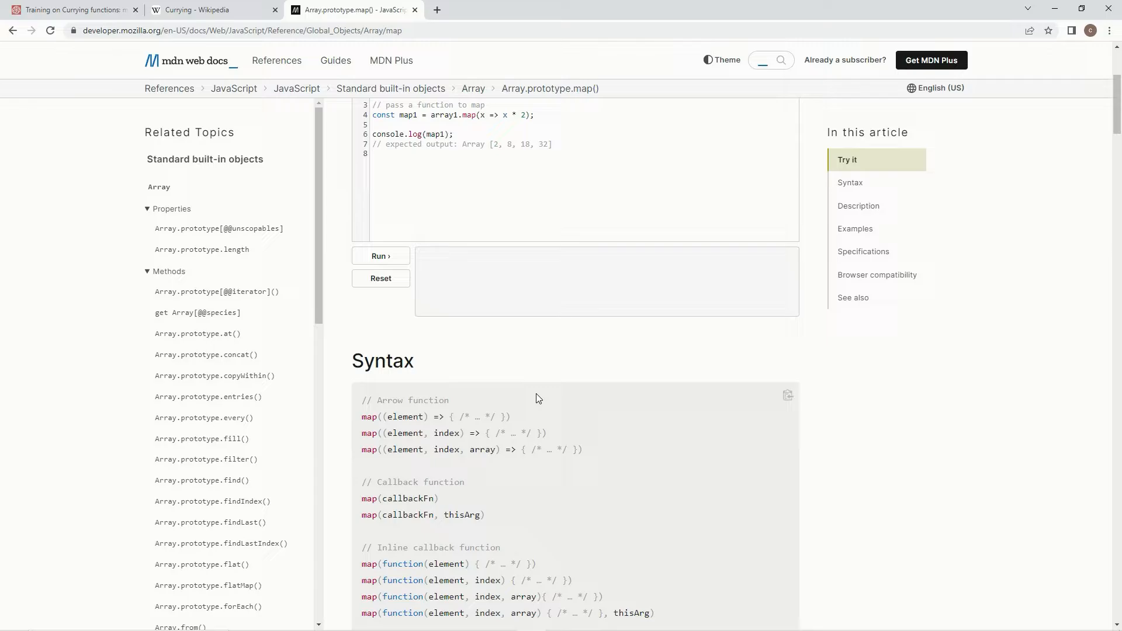
Have the inner function return array.map(element => element * multiplier).
{"action": "left_click", "coordinate": [72, 10]}
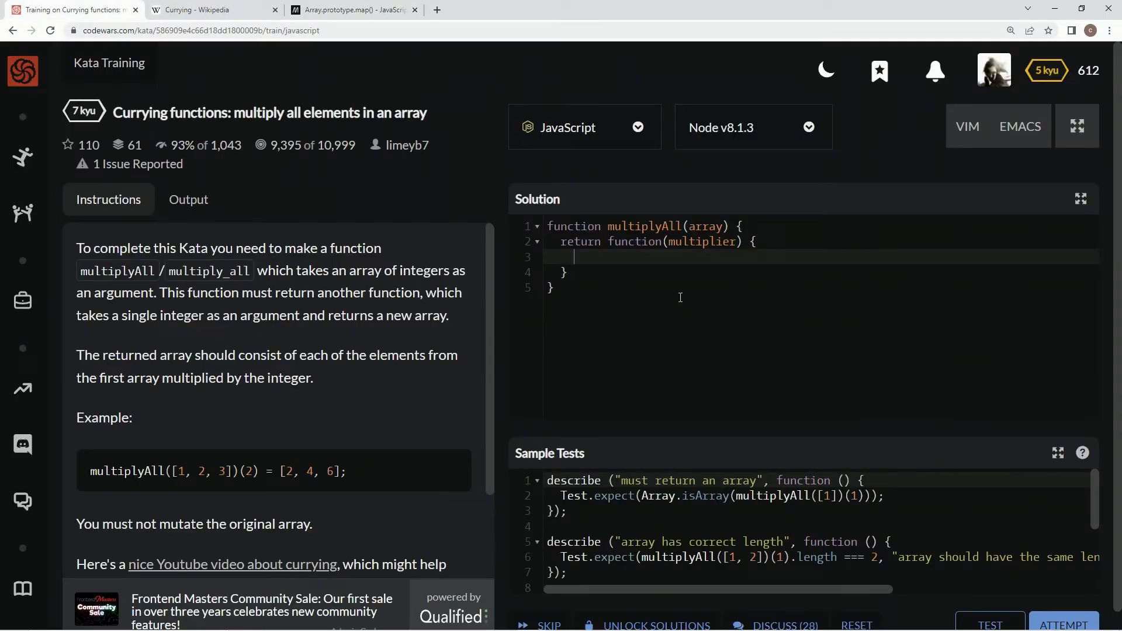
{"action": "type", "text": "return array."}
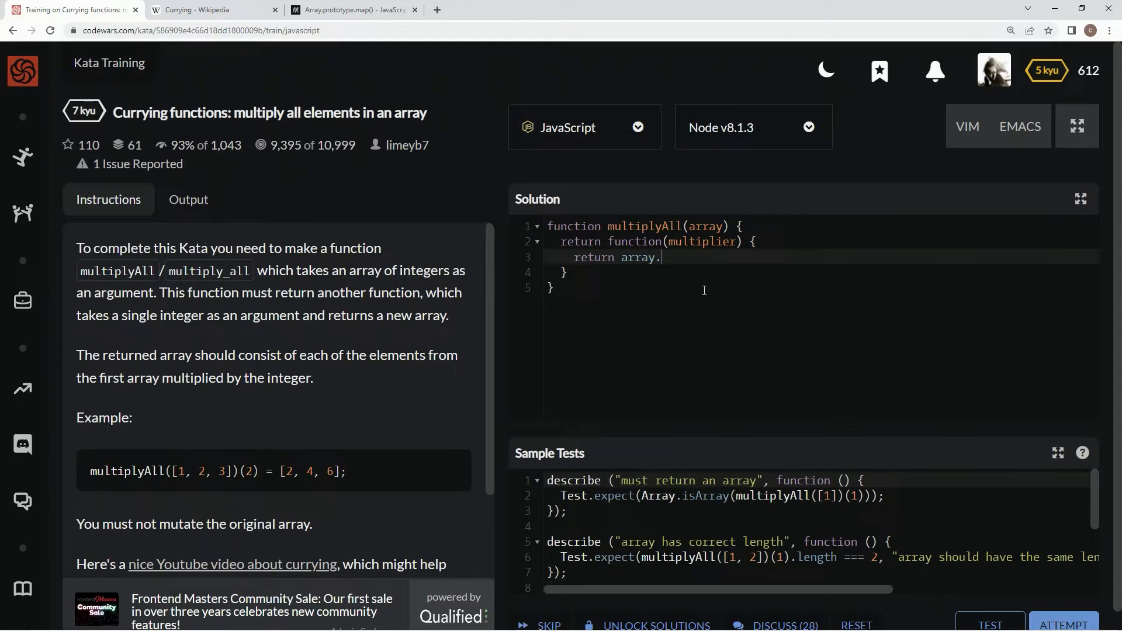
{"action": "type", "text": "map()"}
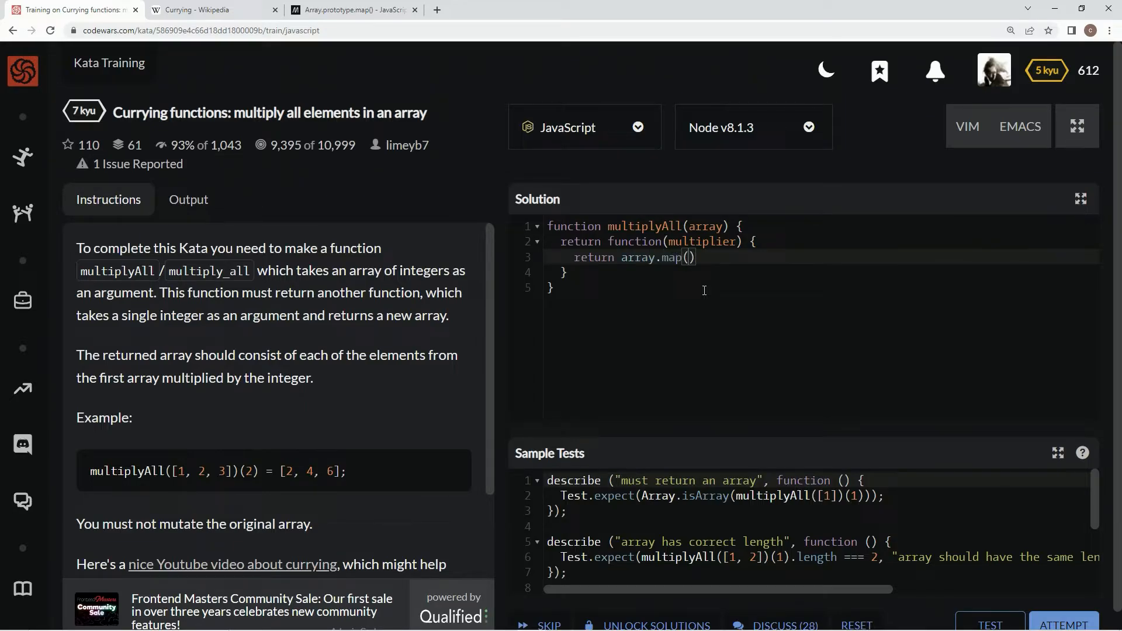
{"action": "type", "text": "ele"}
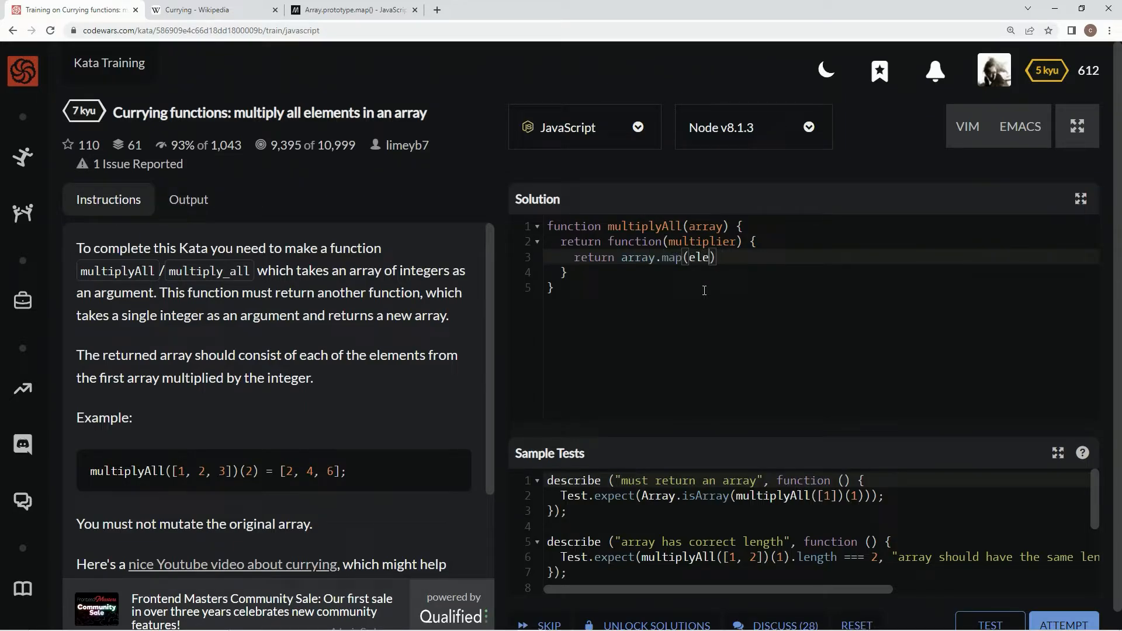
{"action": "type", "text": "ment =>"}
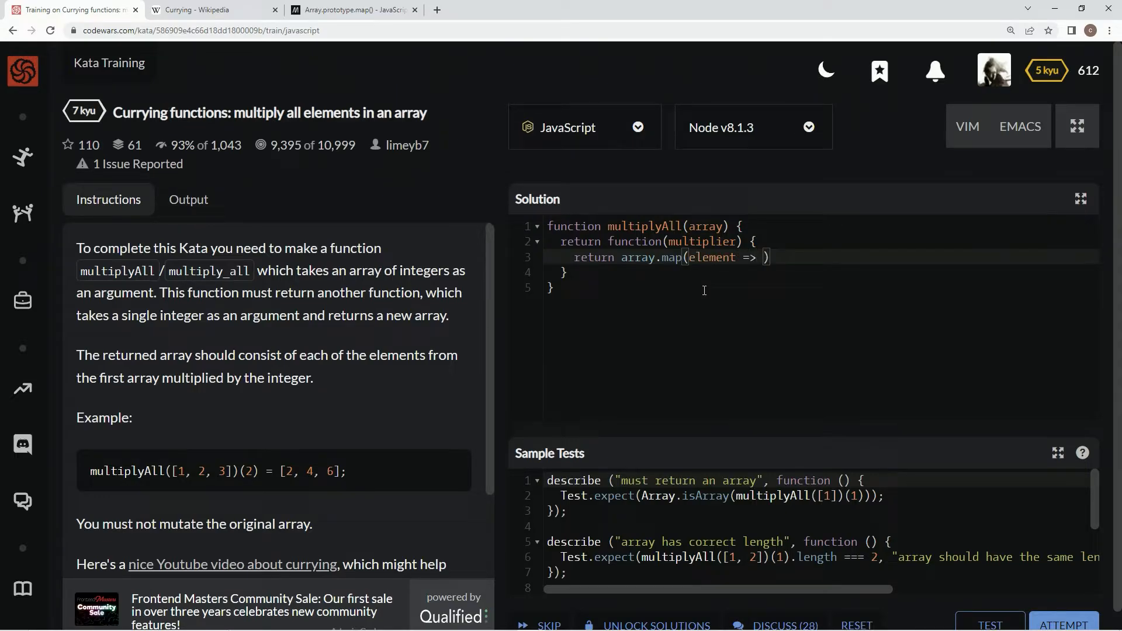
{"action": "type", "text": "element *"}
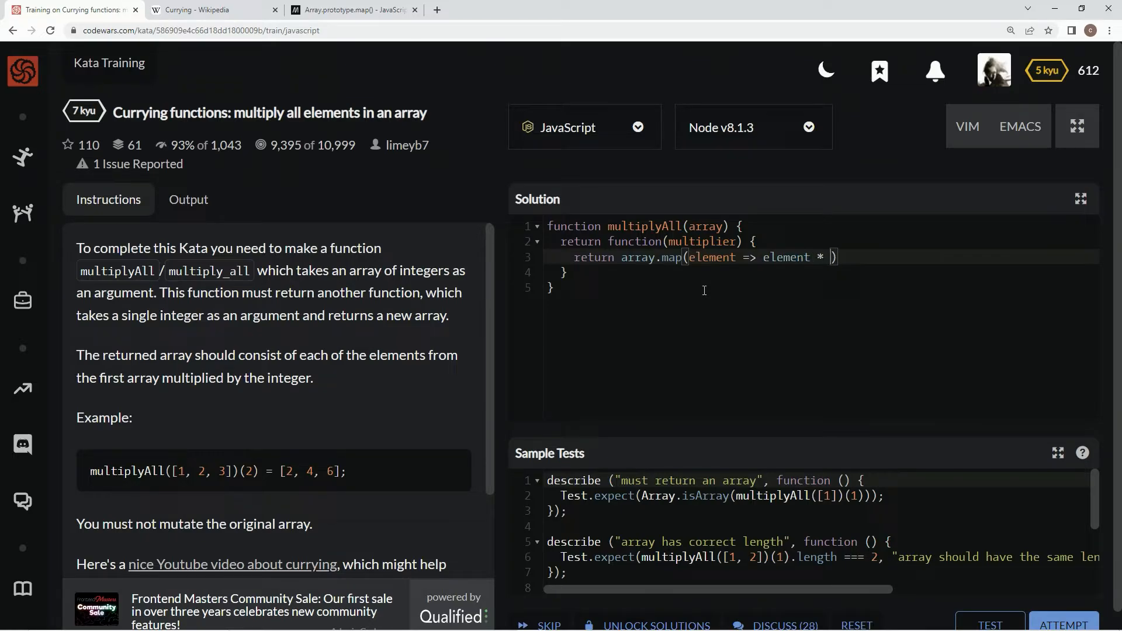
{"action": "type", "text": "mult"}
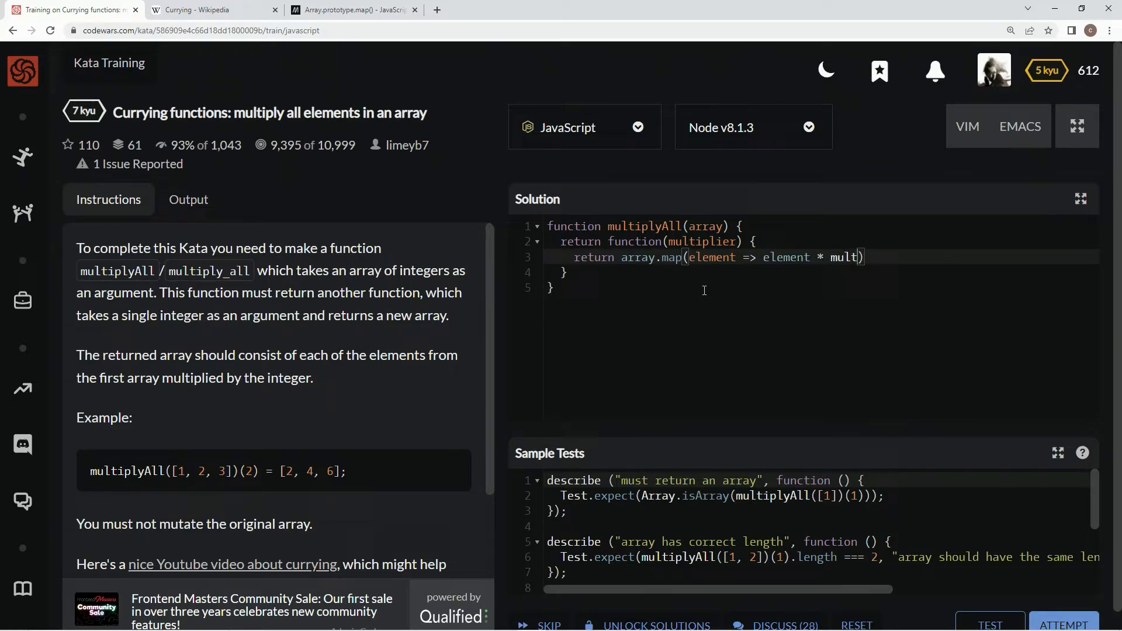
{"action": "type", "text": "iplier"}
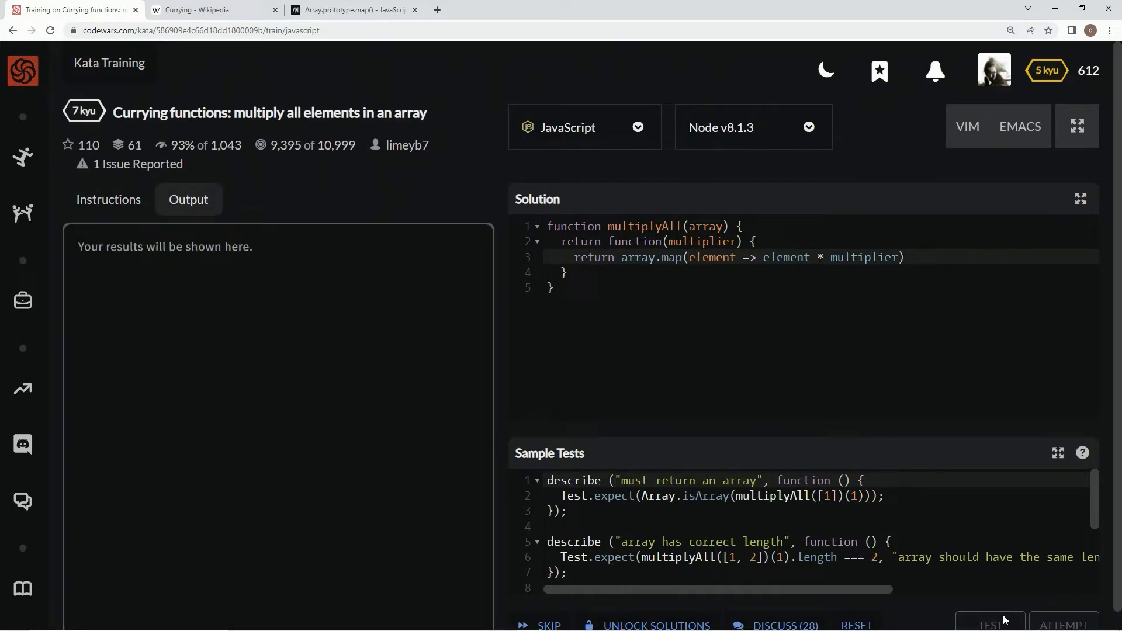
Attempt the full test suite, pass all 26 tests, and submit the solution.
{"action": "left_click", "coordinate": [989, 623]}
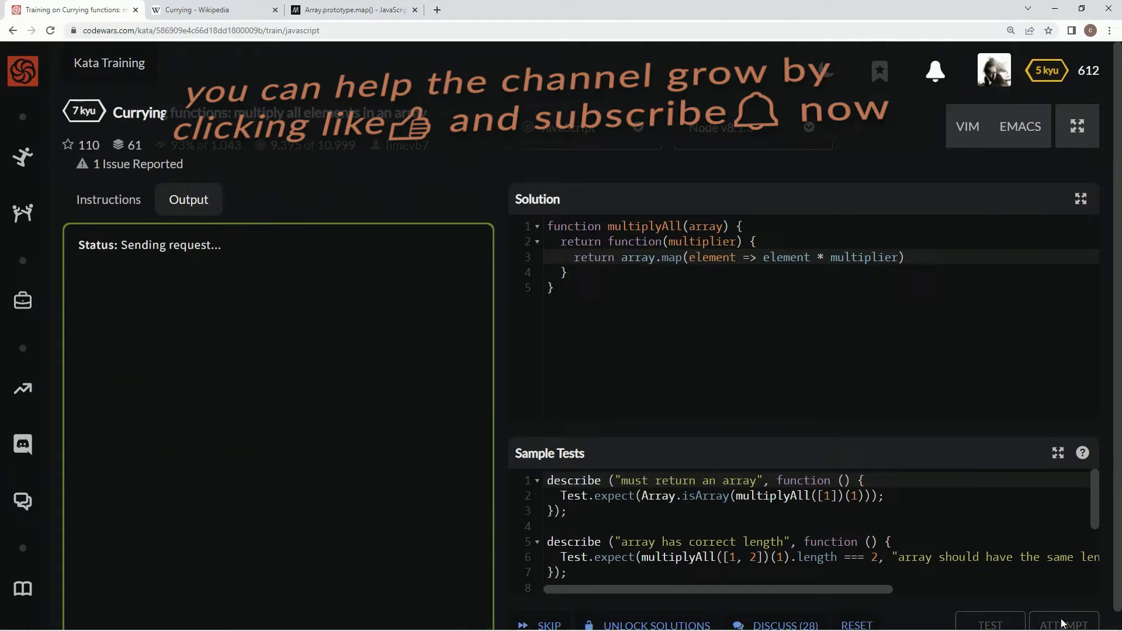
{"action": "left_click", "coordinate": [1064, 624]}
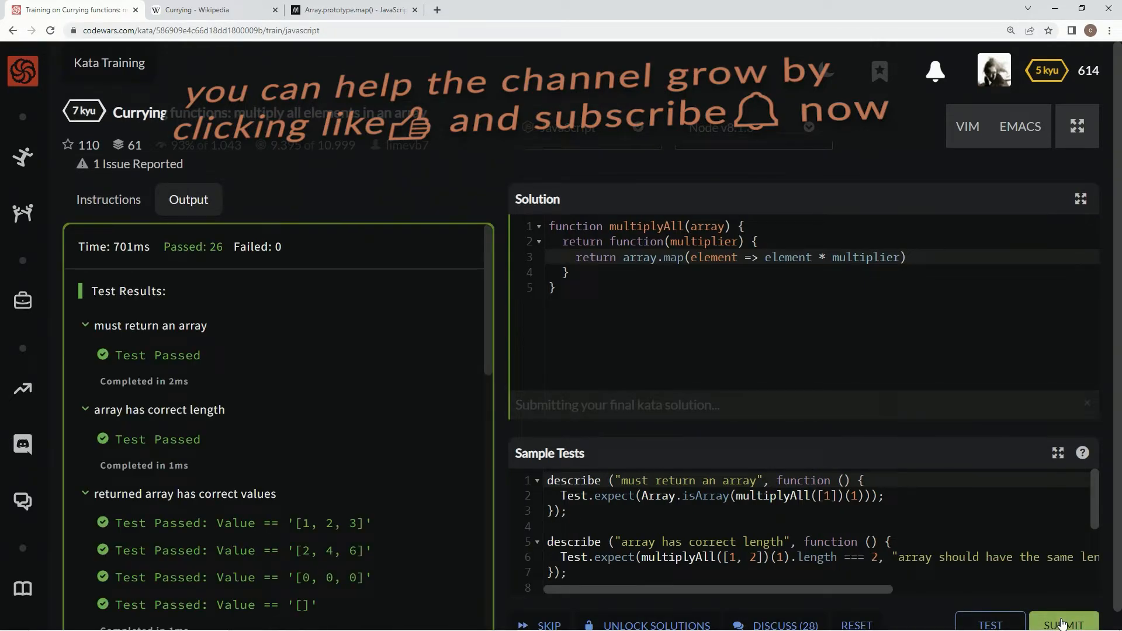
{"action": "left_click", "coordinate": [1065, 625]}
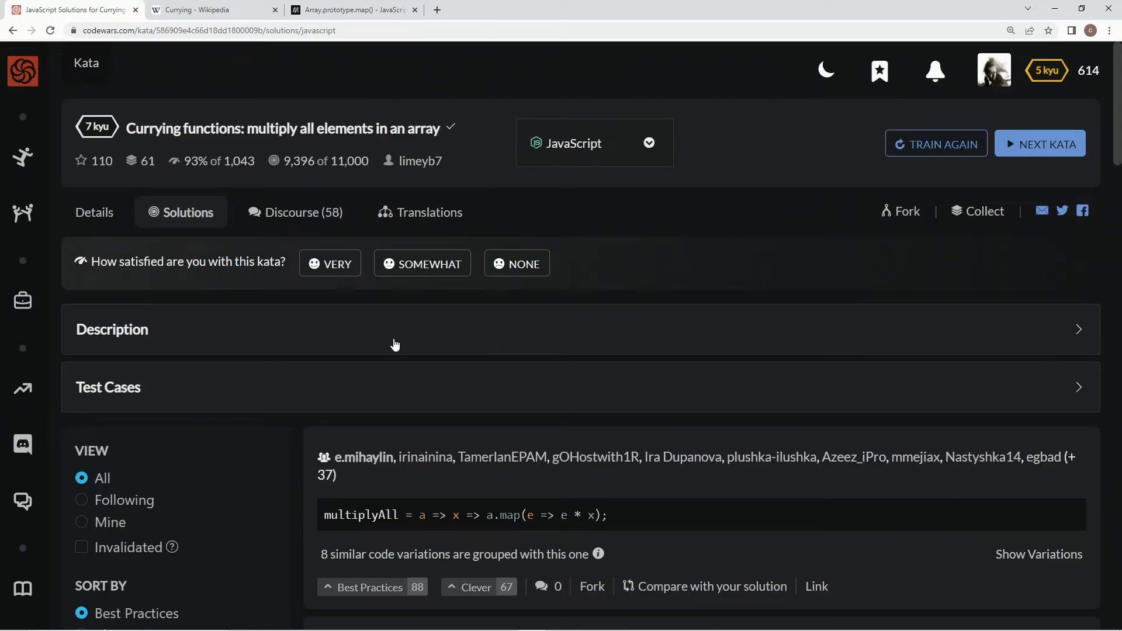
{"action": "mouse_move", "coordinate": [431, 375]}
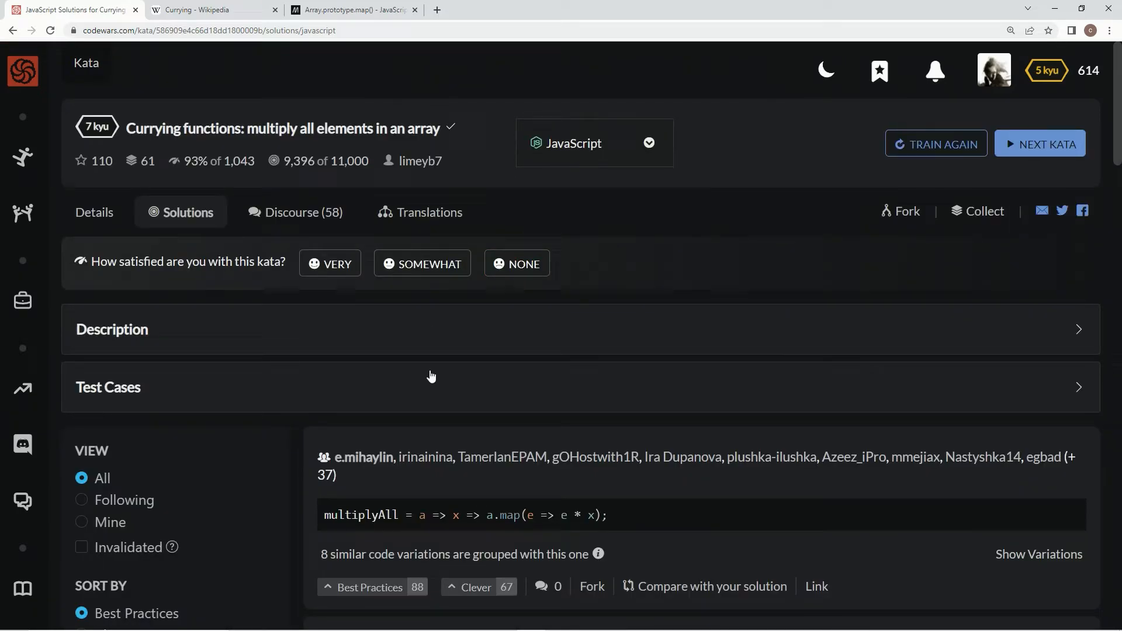
{"action": "mouse_move", "coordinate": [571, 296]}
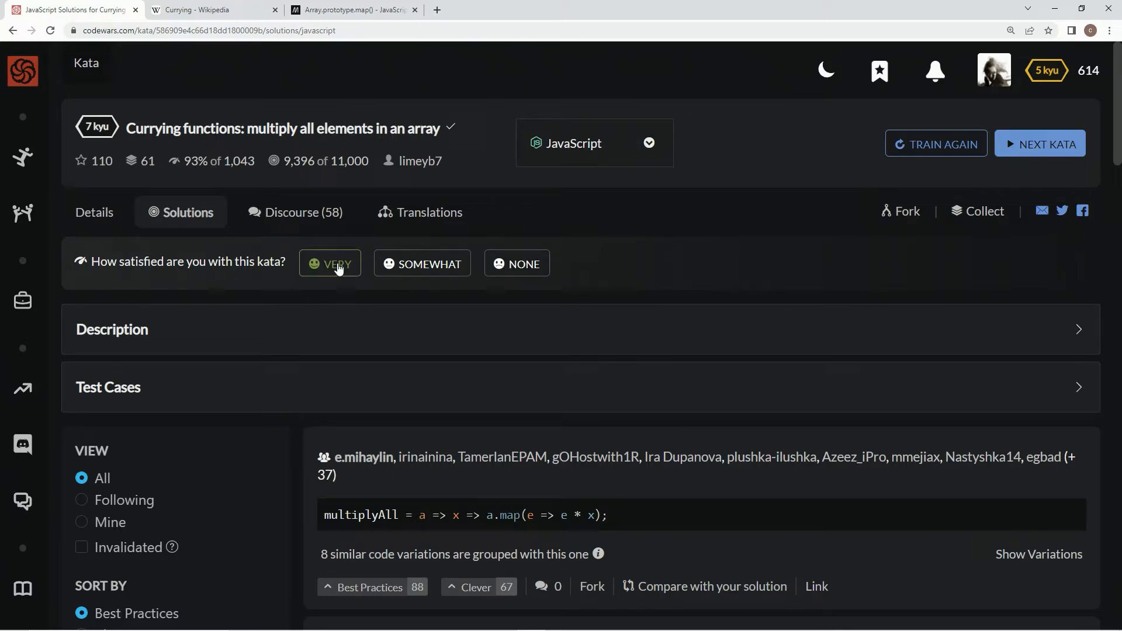
Browse the Best Practices solutions, noting the top one-line curried arrow version using map.
{"action": "scroll", "scroll_direction": "down", "scroll_amount": 3}
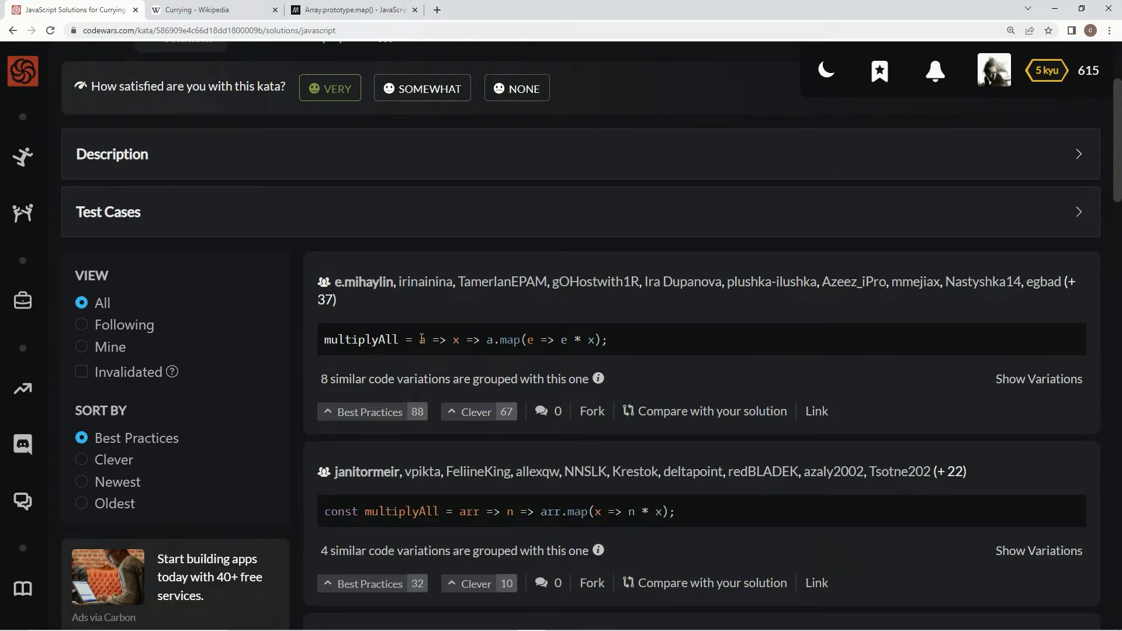
{"action": "double_click", "coordinate": [421, 339]}
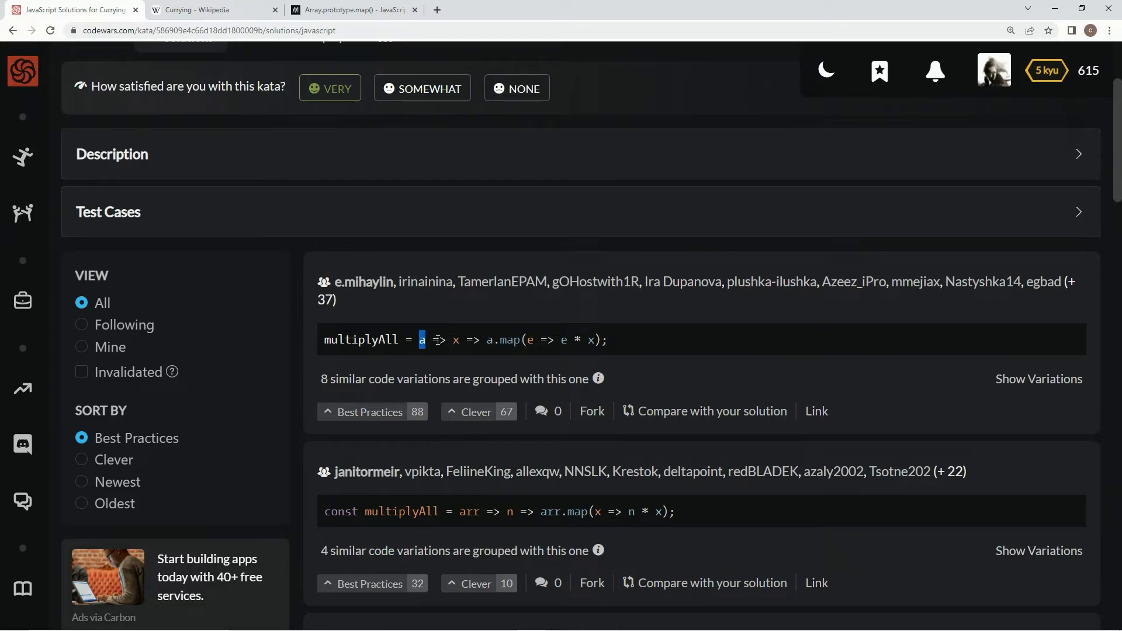
{"action": "scroll", "scroll_direction": "down", "scroll_amount": 3}
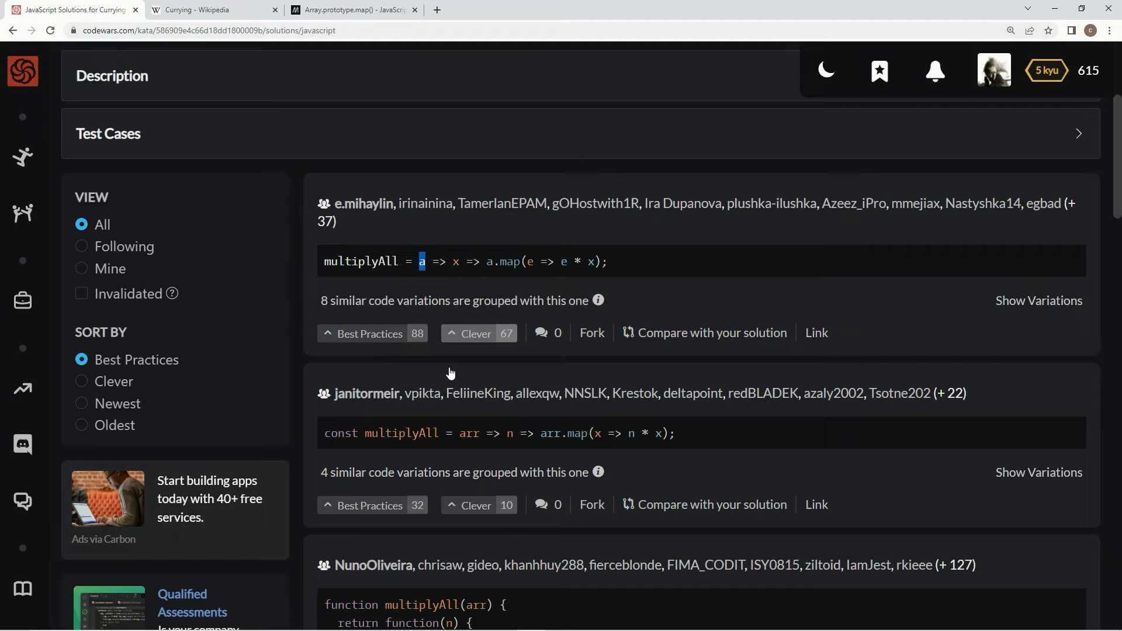
{"action": "scroll", "scroll_direction": "up", "scroll_amount": 3}
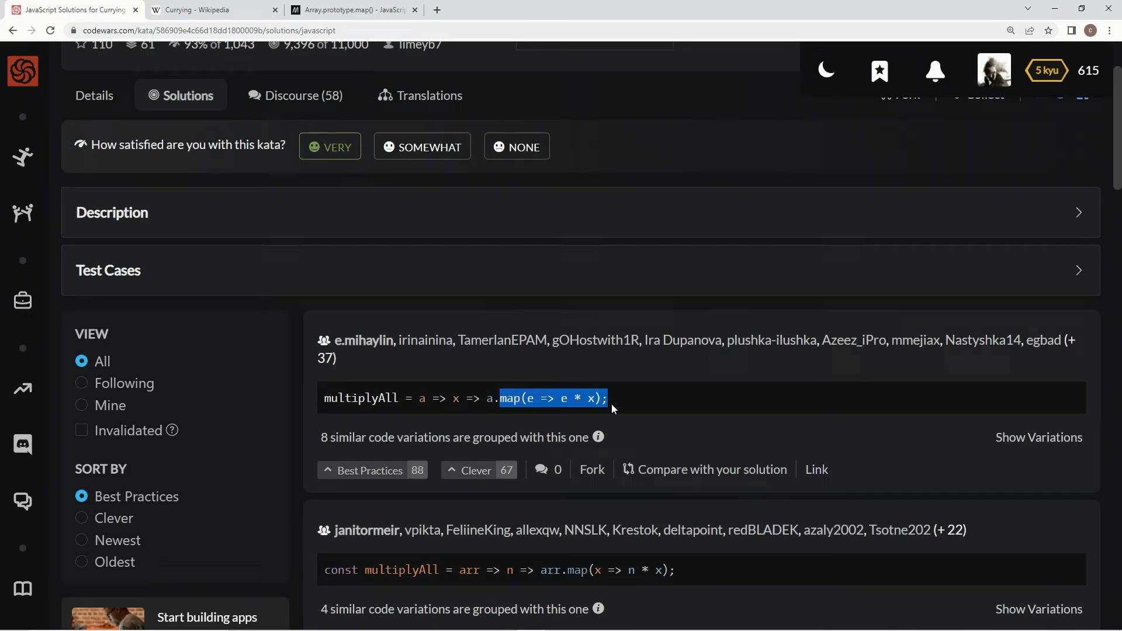
{"action": "scroll", "scroll_direction": "down", "scroll_amount": 3}
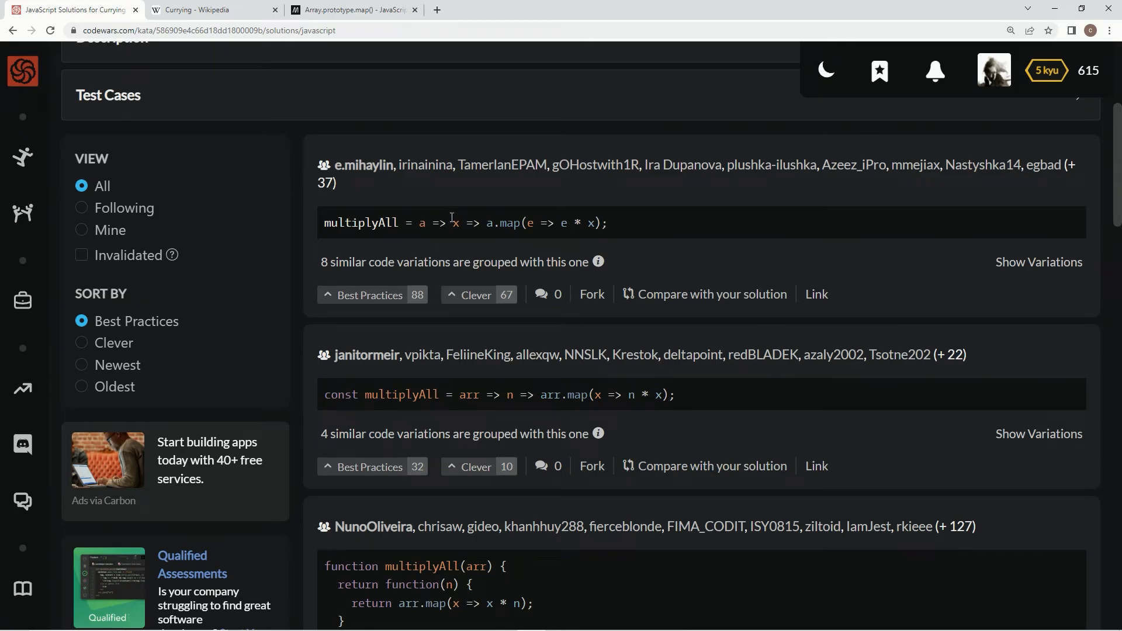
{"action": "scroll", "scroll_direction": "down", "scroll_amount": 3}
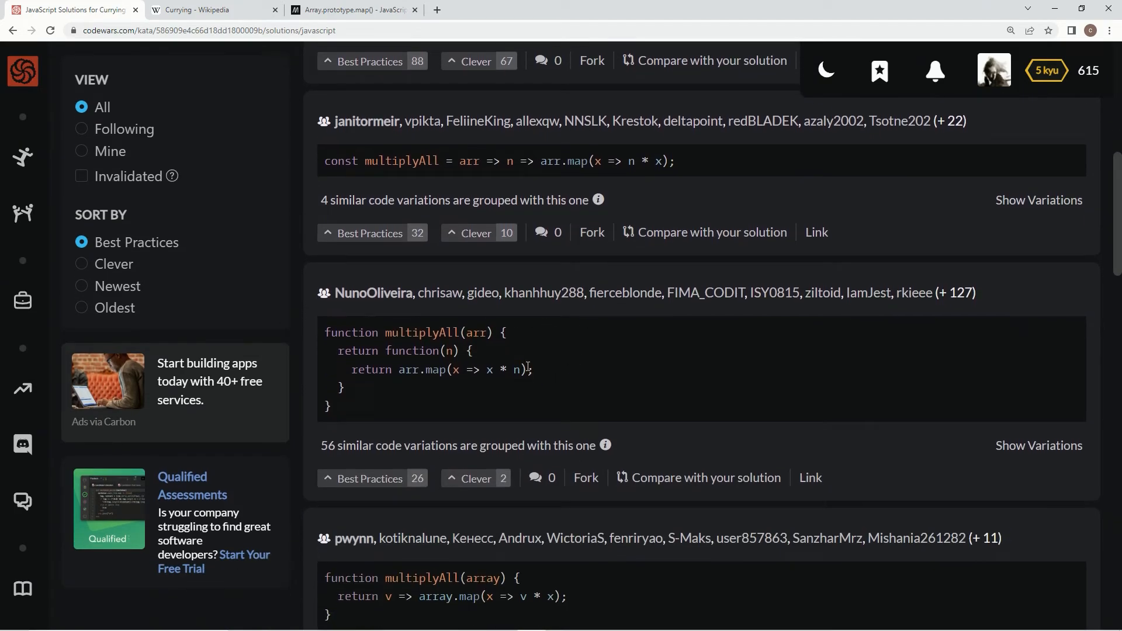
{"action": "mouse_move", "coordinate": [435, 394]}
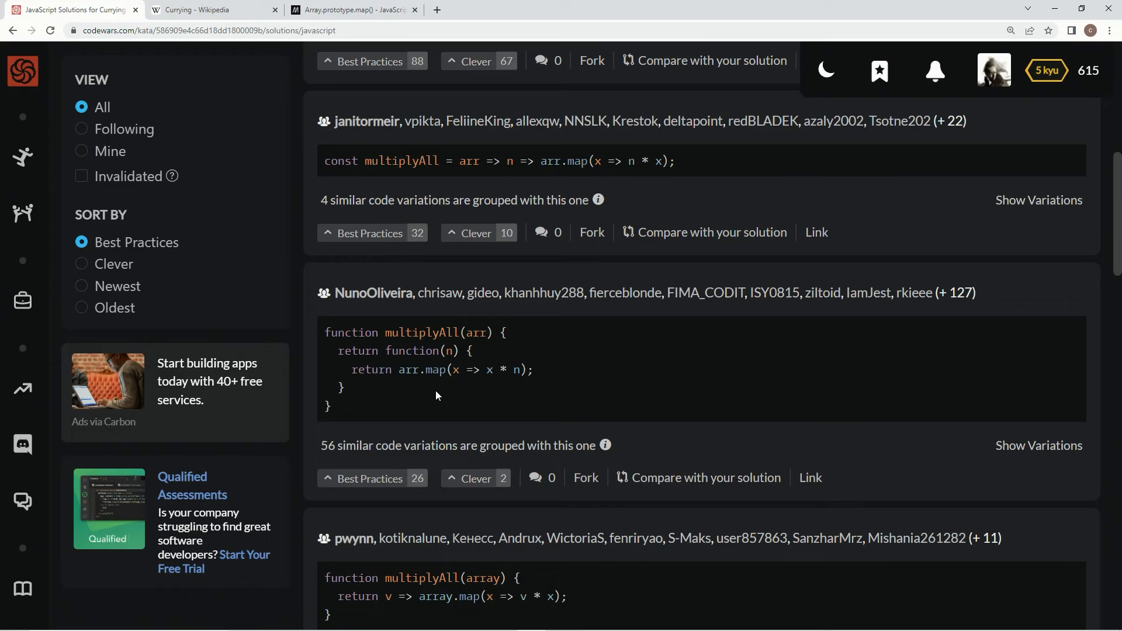
{"action": "scroll", "scroll_direction": "up", "scroll_amount": 3}
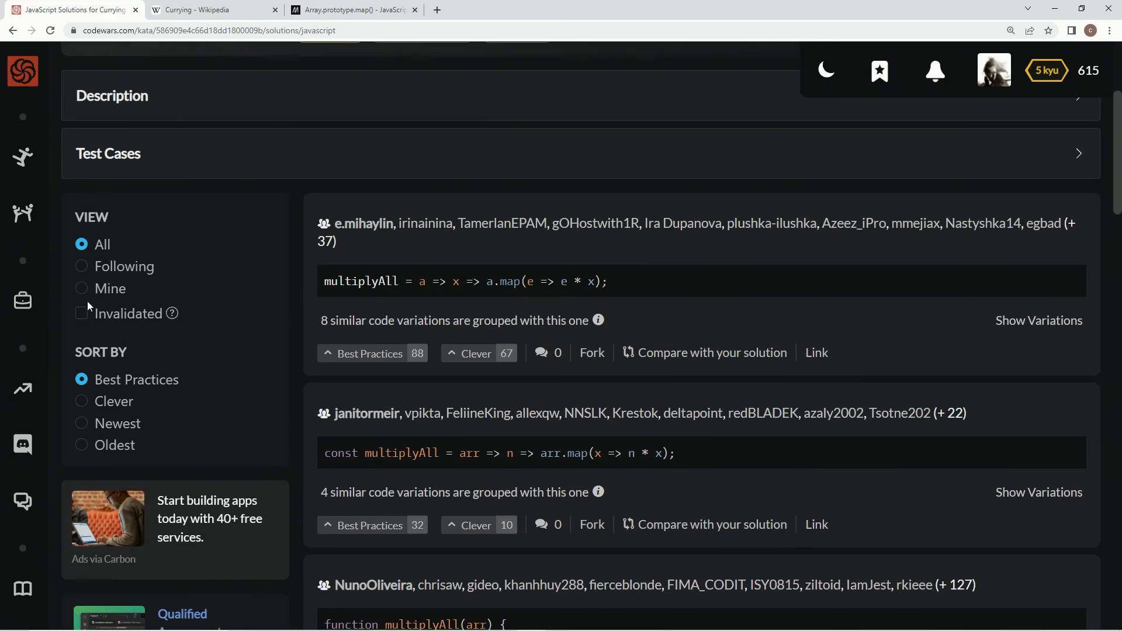
Filter the Solutions view to Mine, showing only the submitted curried array.map solution.
{"action": "left_click", "coordinate": [109, 287]}
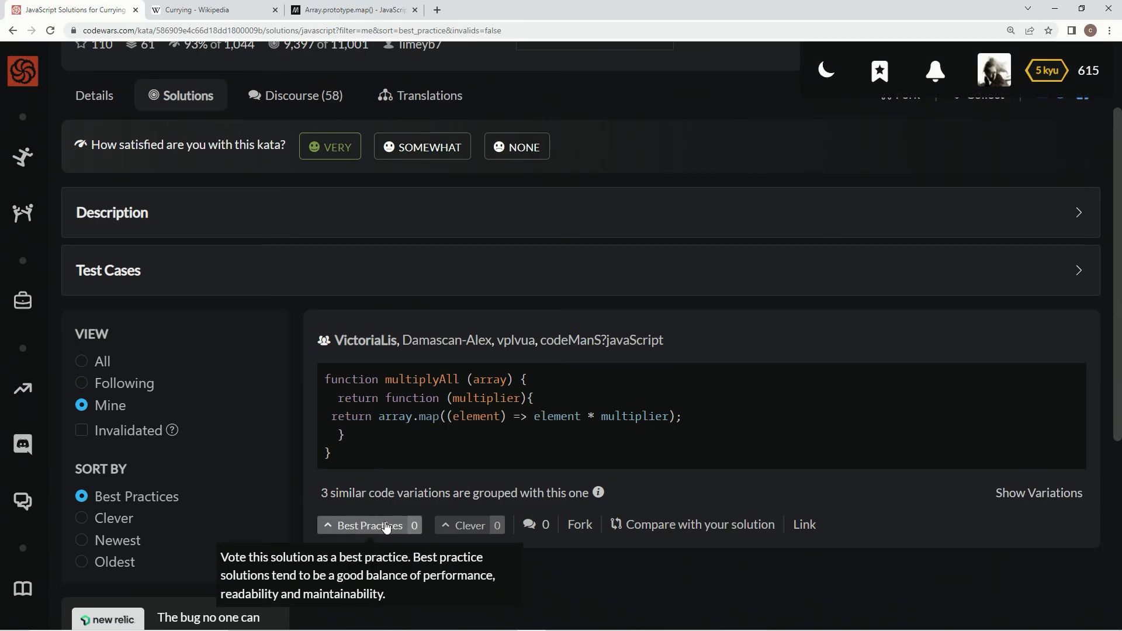
{"action": "scroll", "scroll_direction": "up", "scroll_amount": 3}
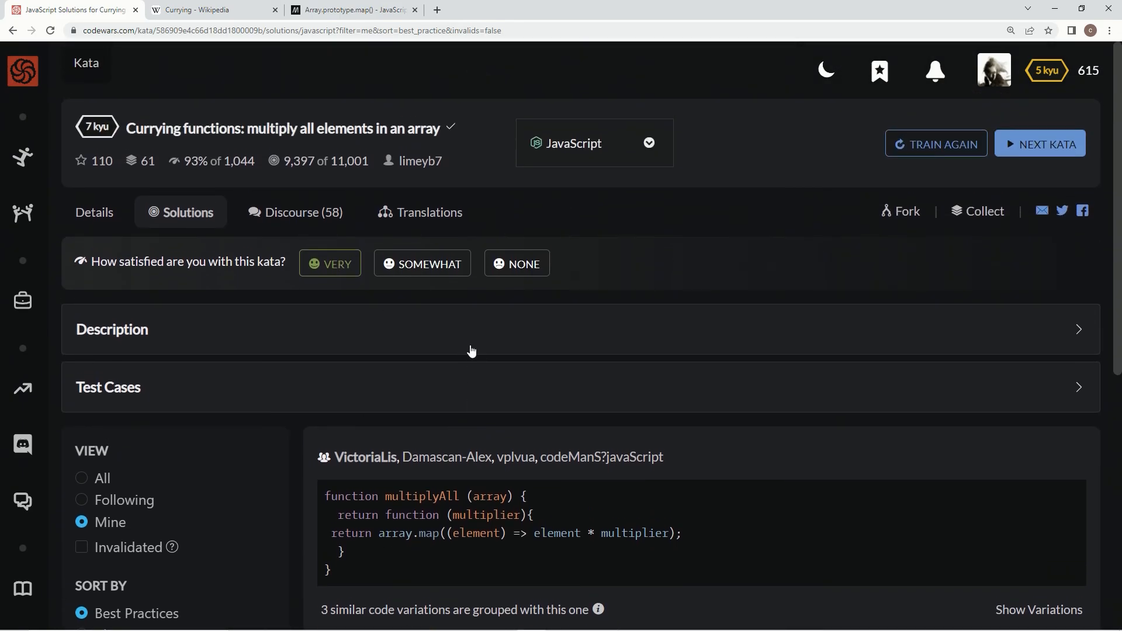
{"action": "mouse_move", "coordinate": [506, 334]}
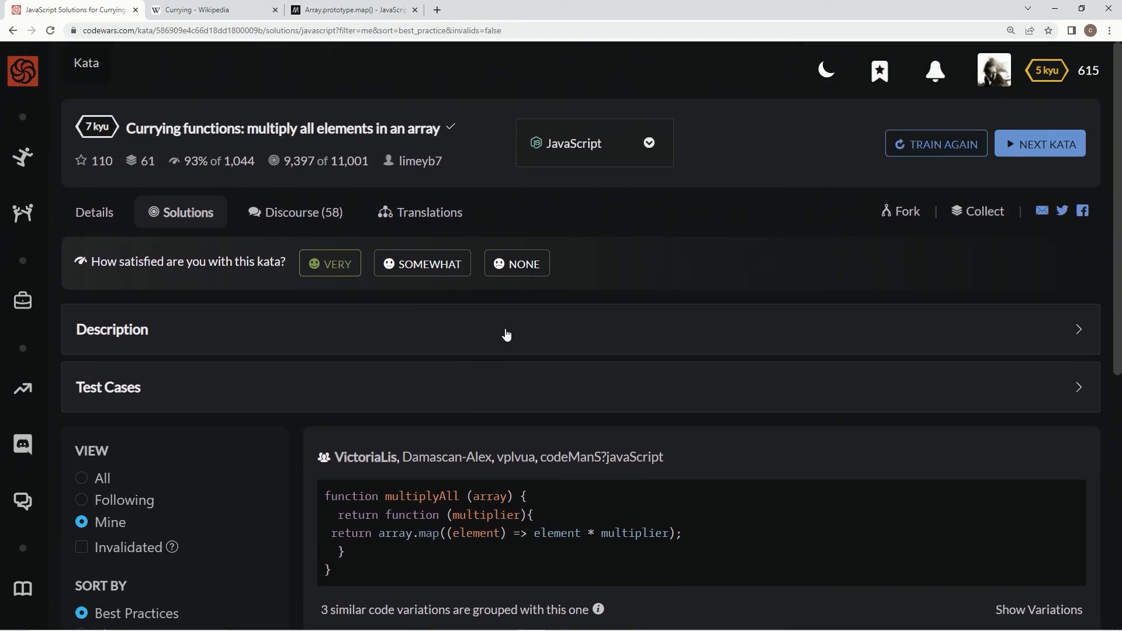